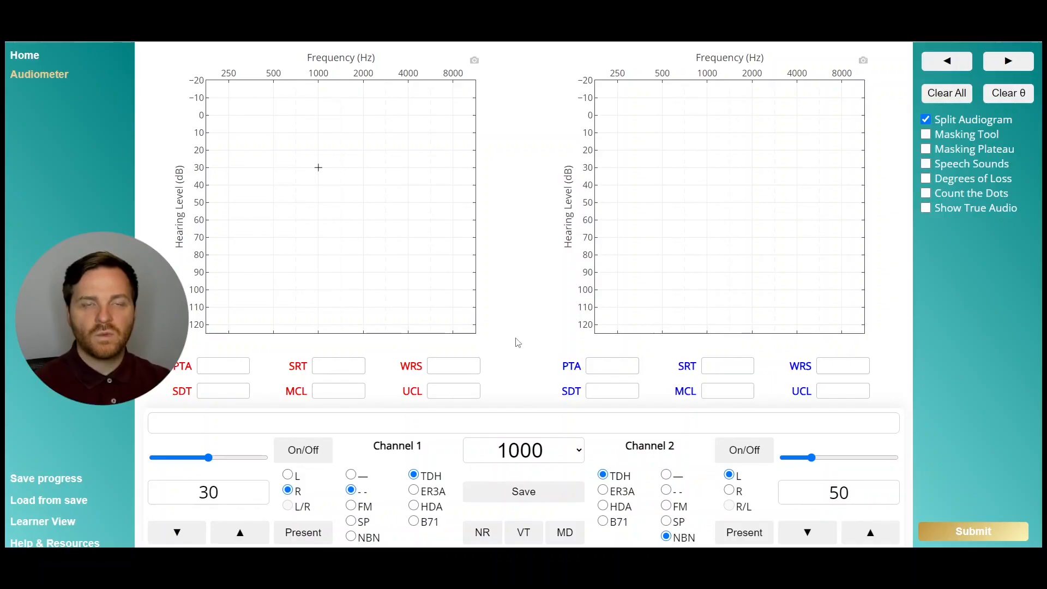
{"action": "mouse_move", "coordinate": [539, 277]}
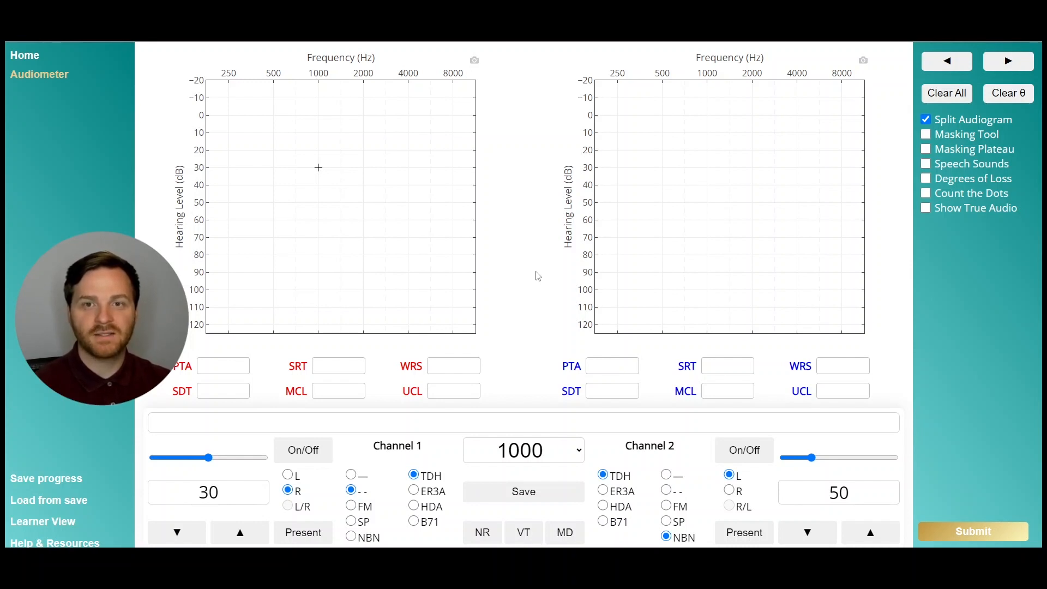
{"action": "mouse_move", "coordinate": [525, 282]}
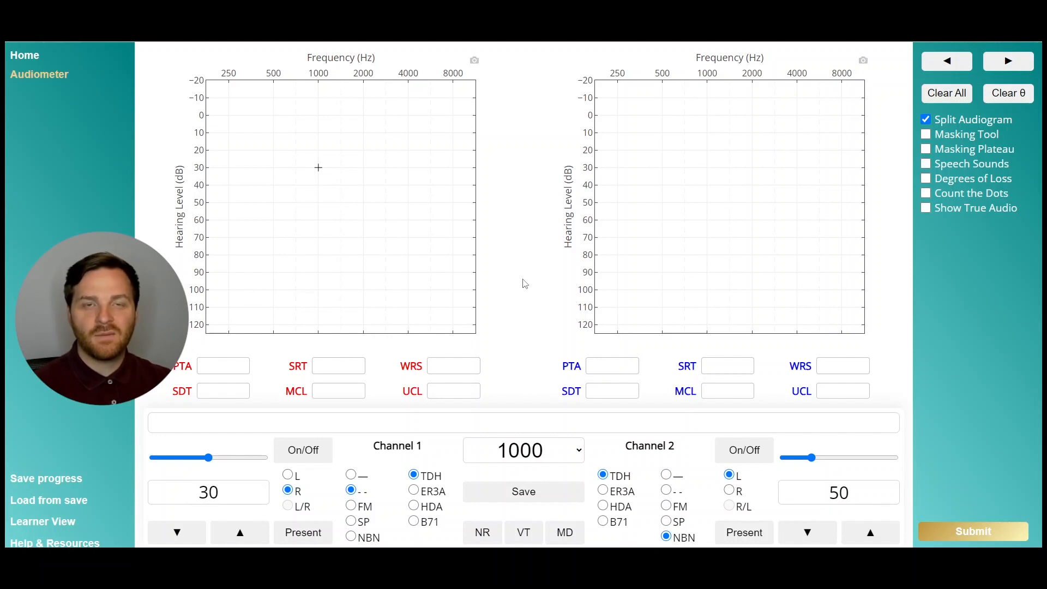
{"action": "mouse_move", "coordinate": [456, 463]}
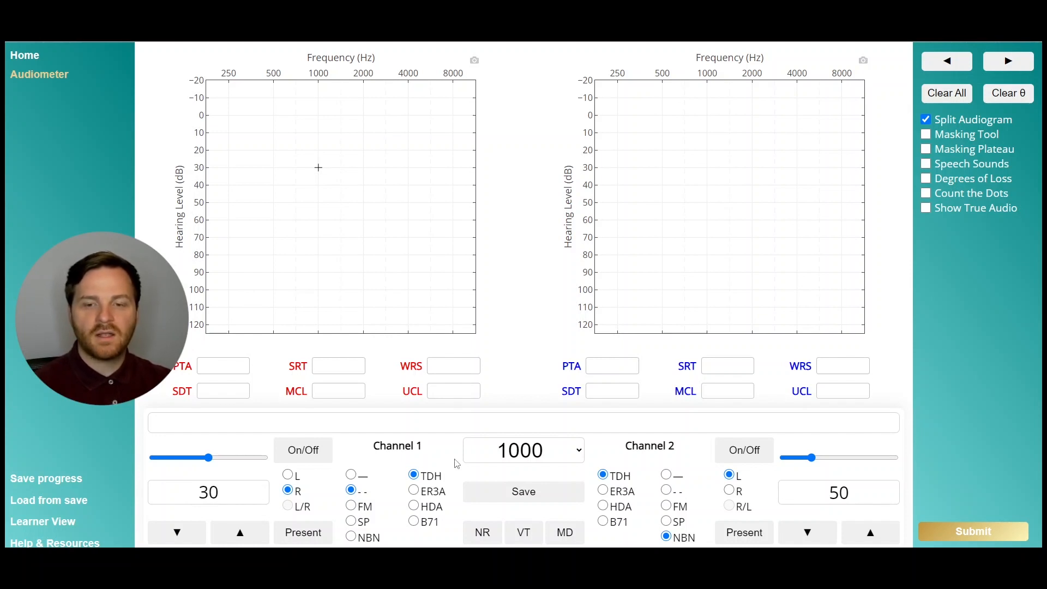
{"action": "mouse_move", "coordinate": [664, 453]}
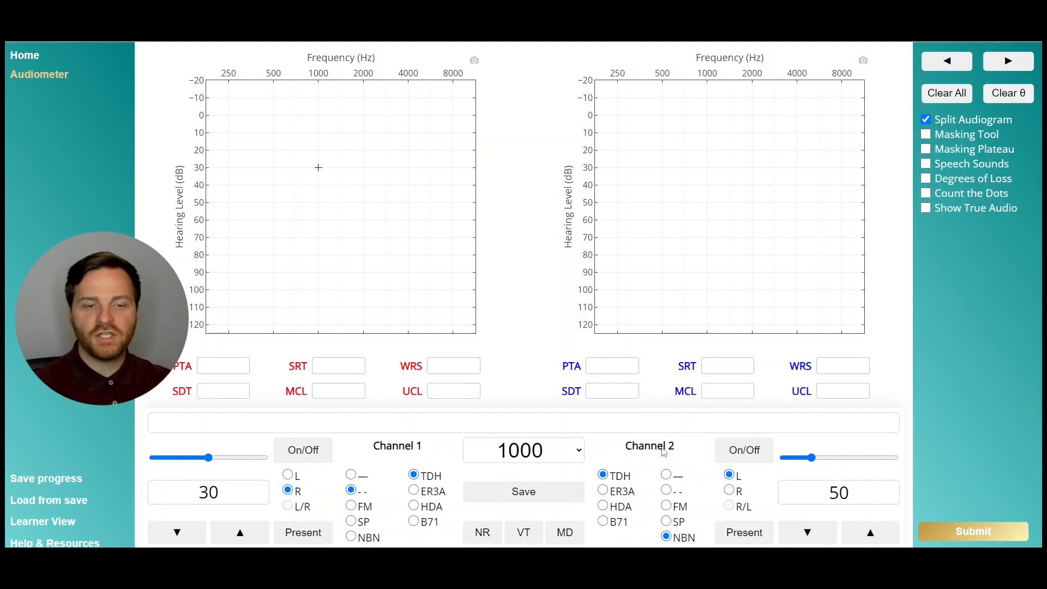
{"action": "mouse_move", "coordinate": [653, 461]}
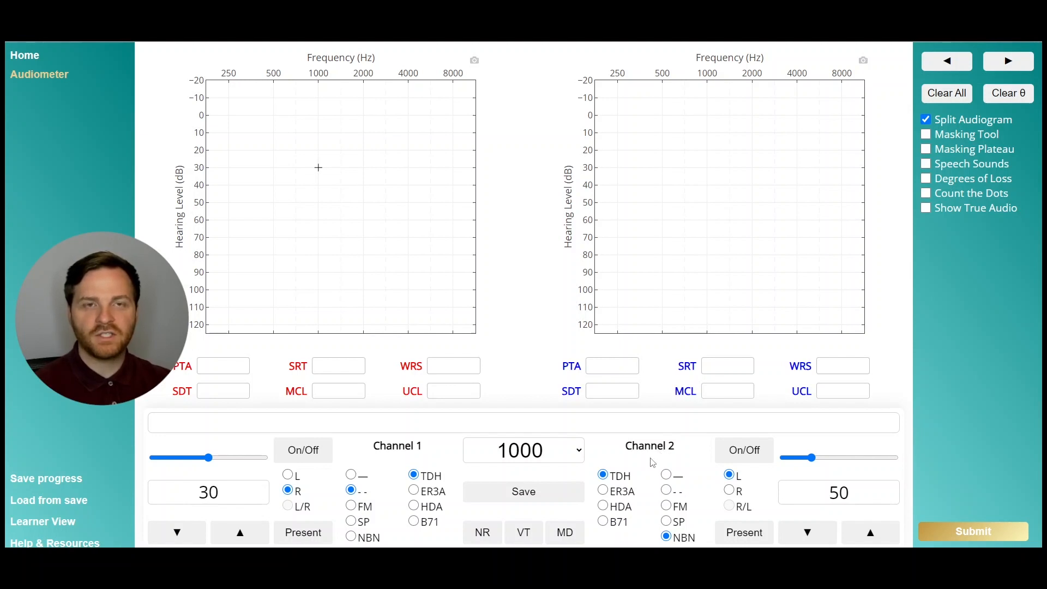
{"action": "mouse_move", "coordinate": [450, 465]}
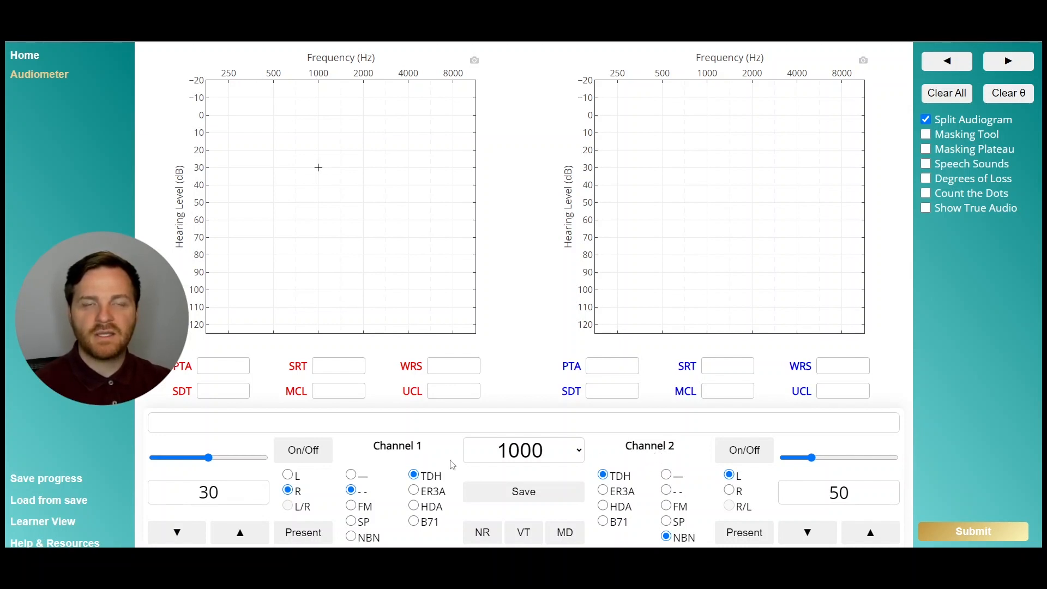
{"action": "mouse_move", "coordinate": [353, 467]}
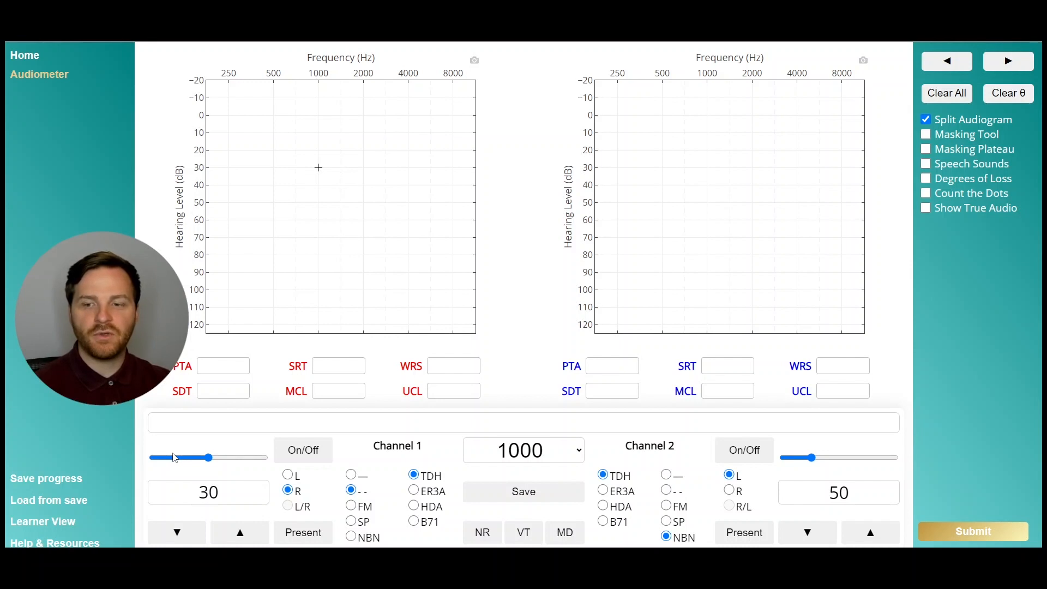
- Slide Channel 1's output volume up close to its maximum
{"action": "left_click_drag", "start_coordinate": [173, 457], "coordinate": [209, 457]}
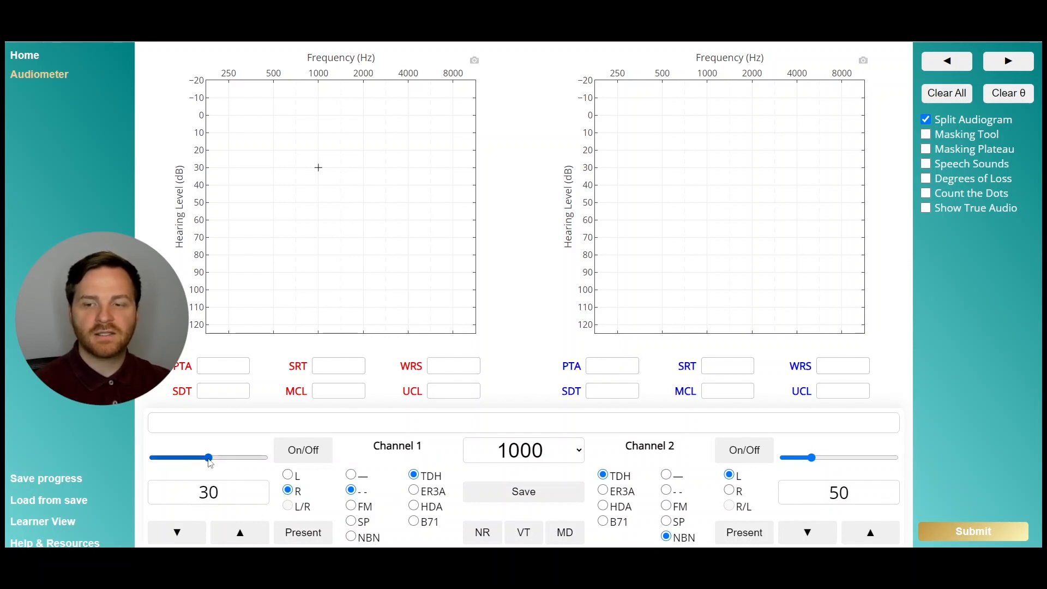
{"action": "mouse_move", "coordinate": [207, 457]}
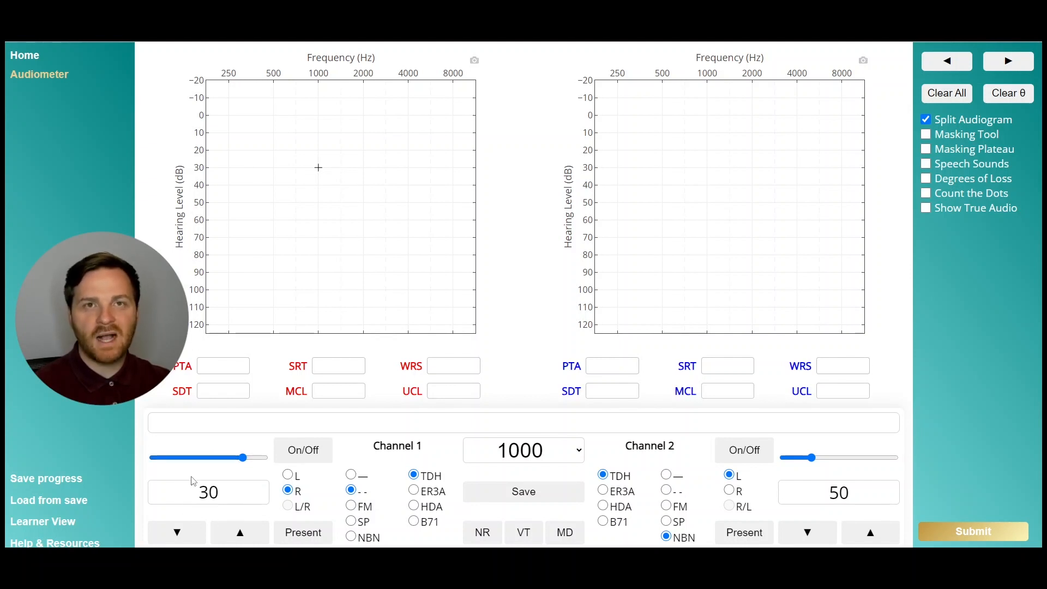
{"action": "mouse_move", "coordinate": [214, 483]}
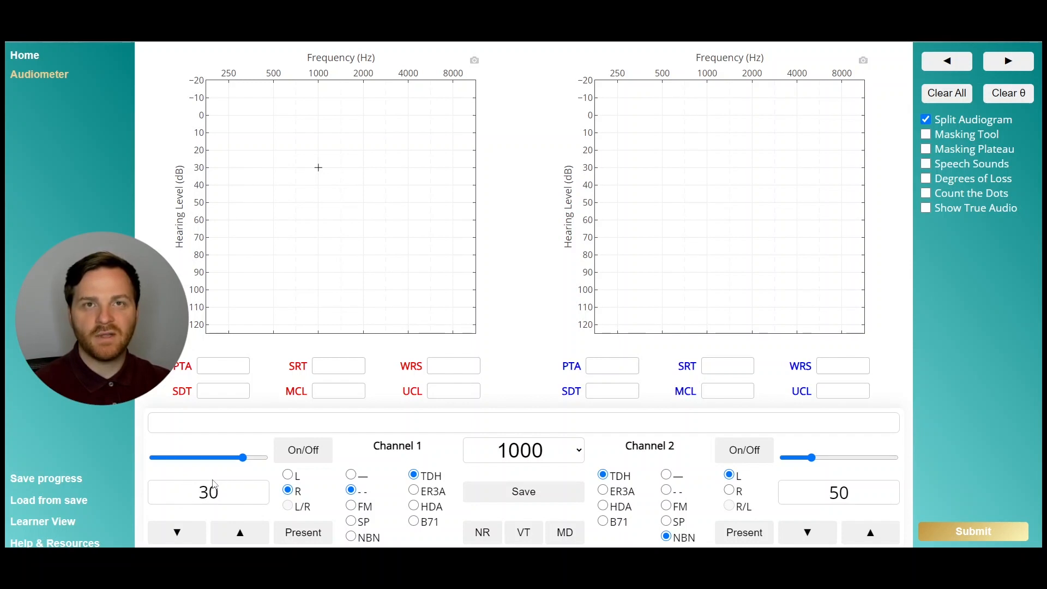
{"action": "mouse_move", "coordinate": [216, 482]}
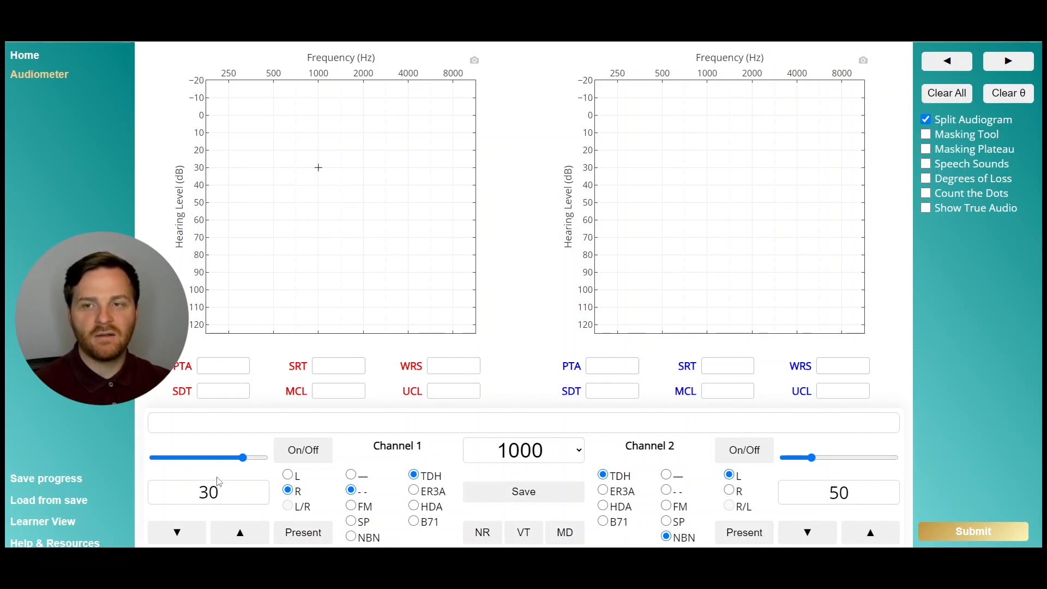
{"action": "mouse_move", "coordinate": [318, 175]}
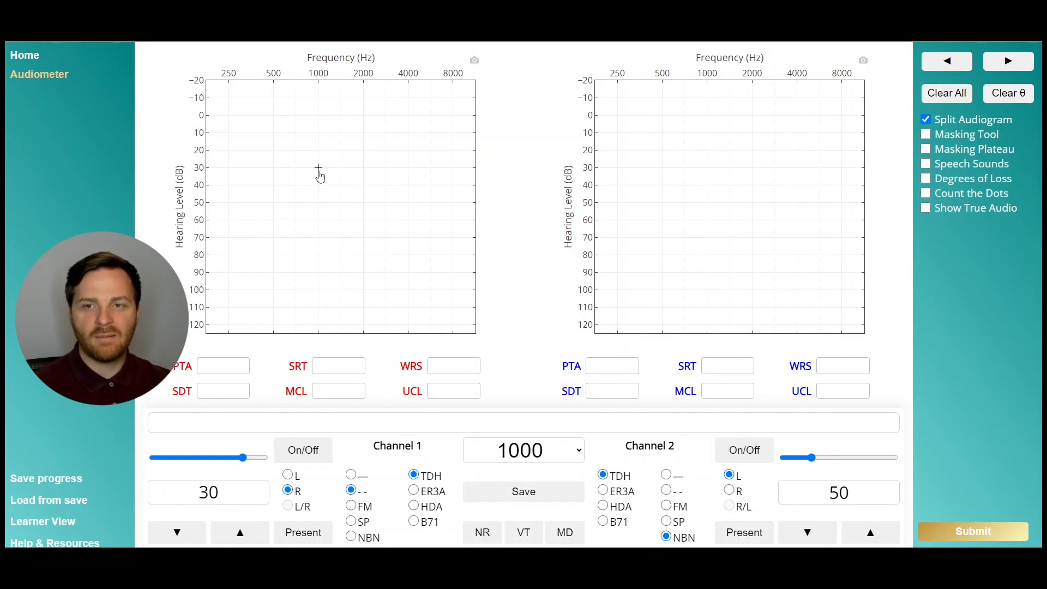
{"action": "mouse_move", "coordinate": [198, 174]}
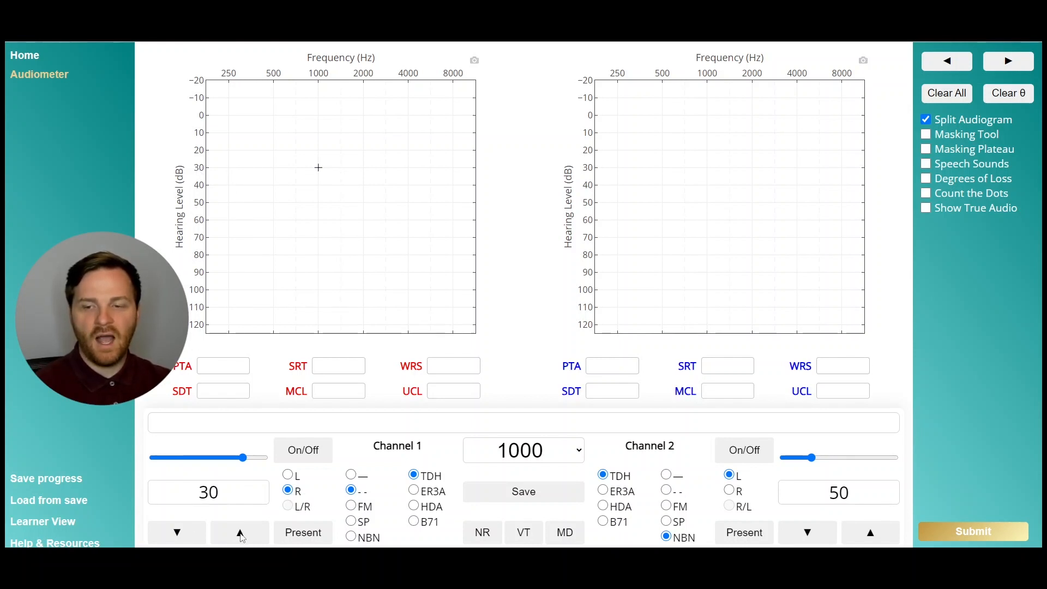
- Nudge the Channel 1 stimulus level up, then step it back down in 5 dB increments
{"action": "left_click", "coordinate": [240, 532]}
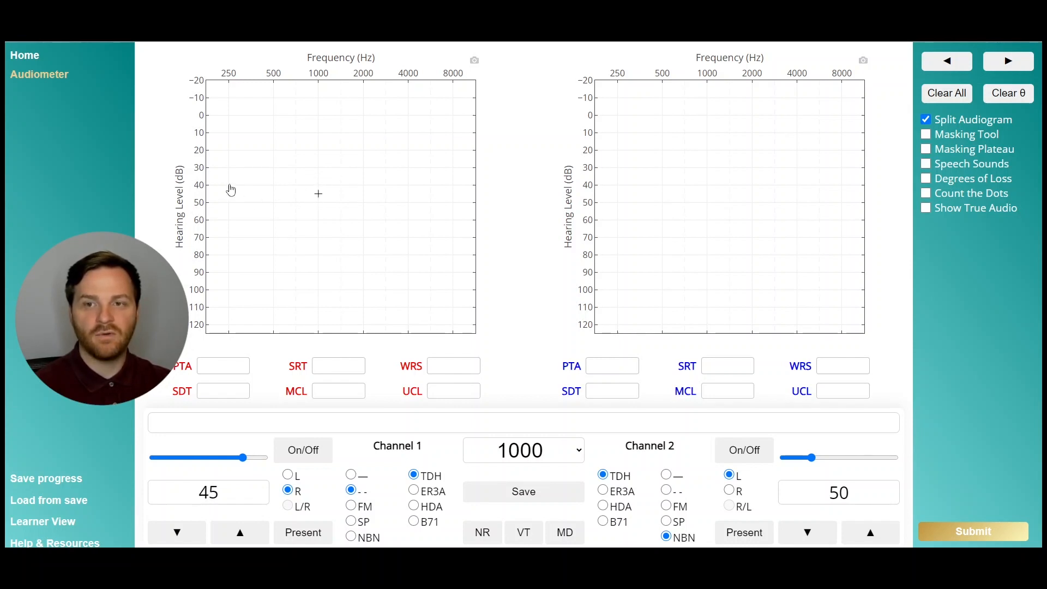
{"action": "mouse_move", "coordinate": [306, 185]}
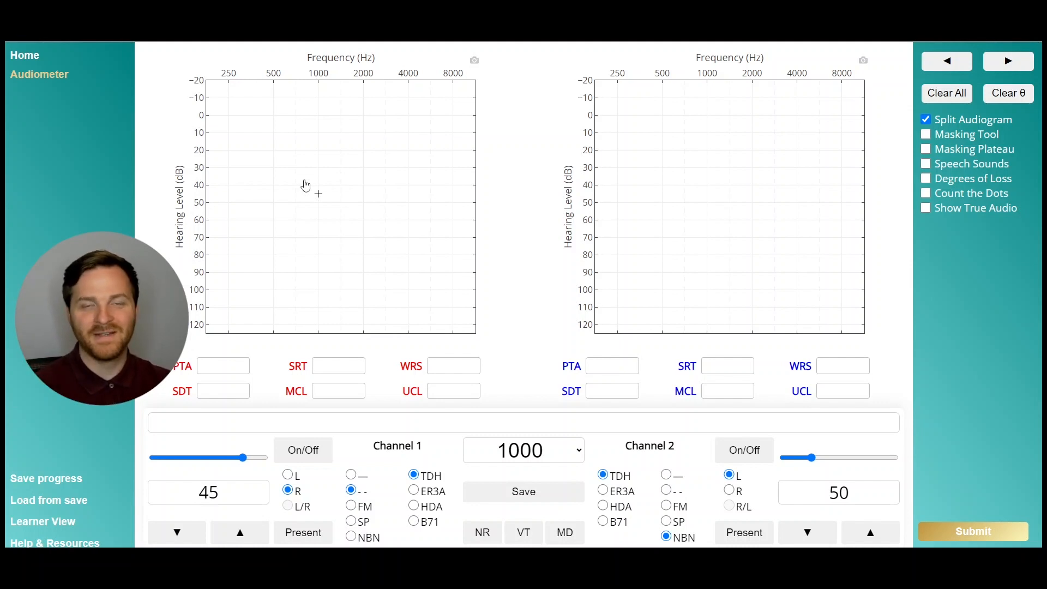
{"action": "mouse_move", "coordinate": [205, 503]}
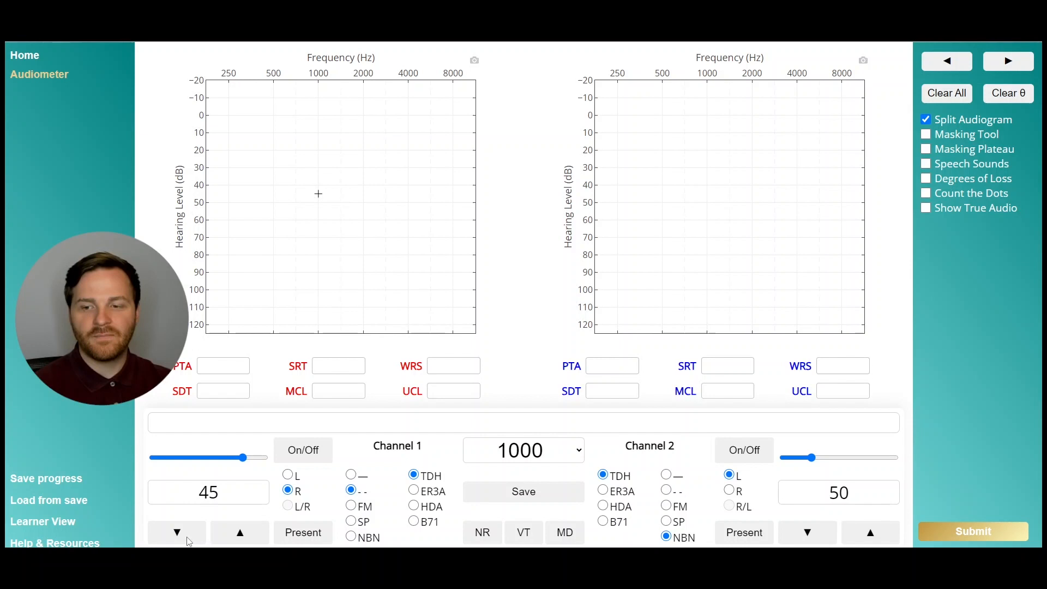
{"action": "left_click", "coordinate": [177, 532]}
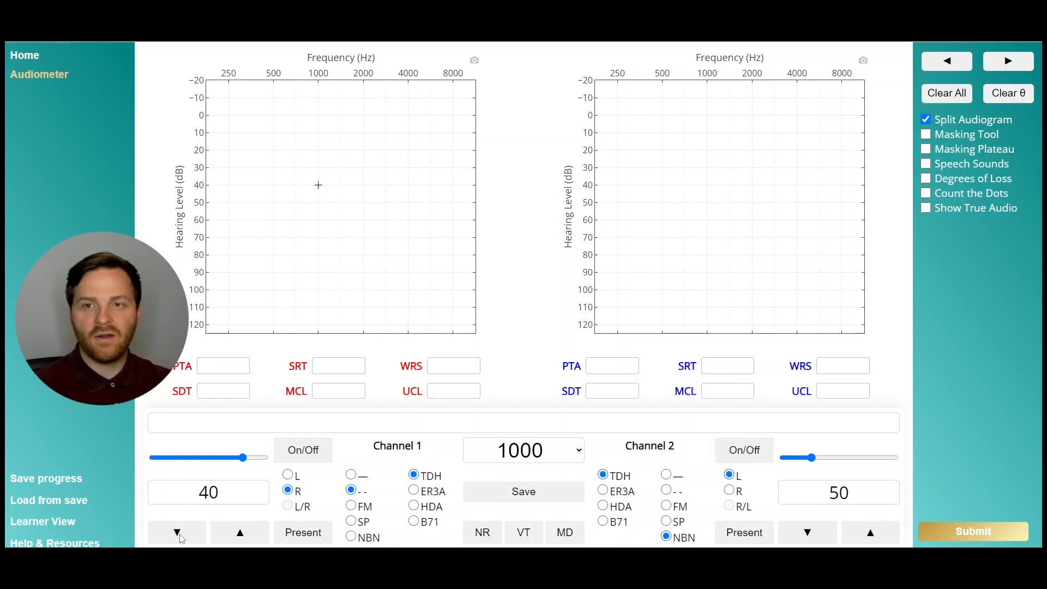
{"action": "left_click", "coordinate": [177, 533]}
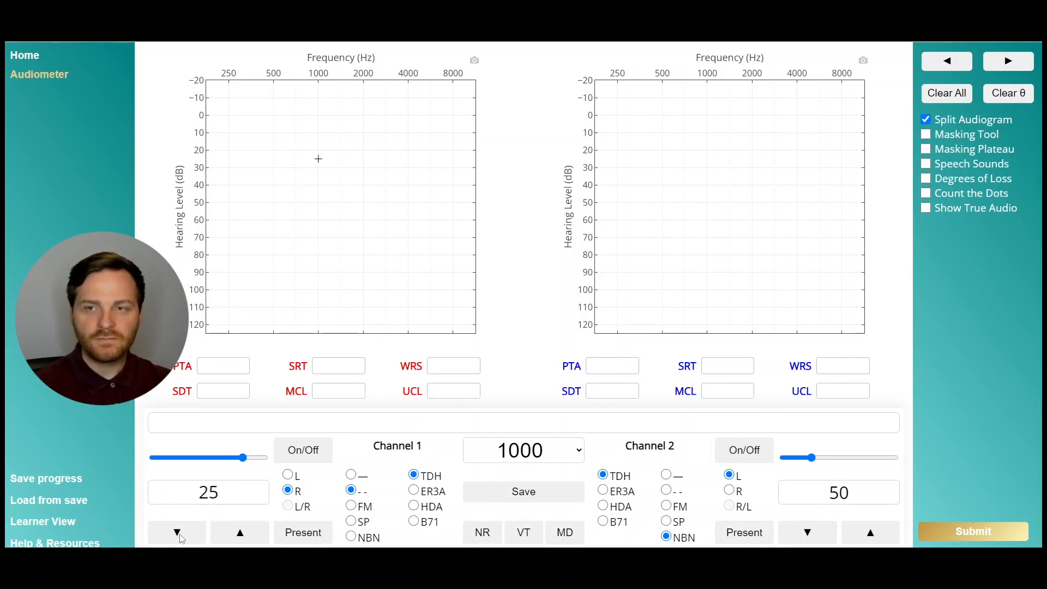
{"action": "left_click", "coordinate": [240, 533]}
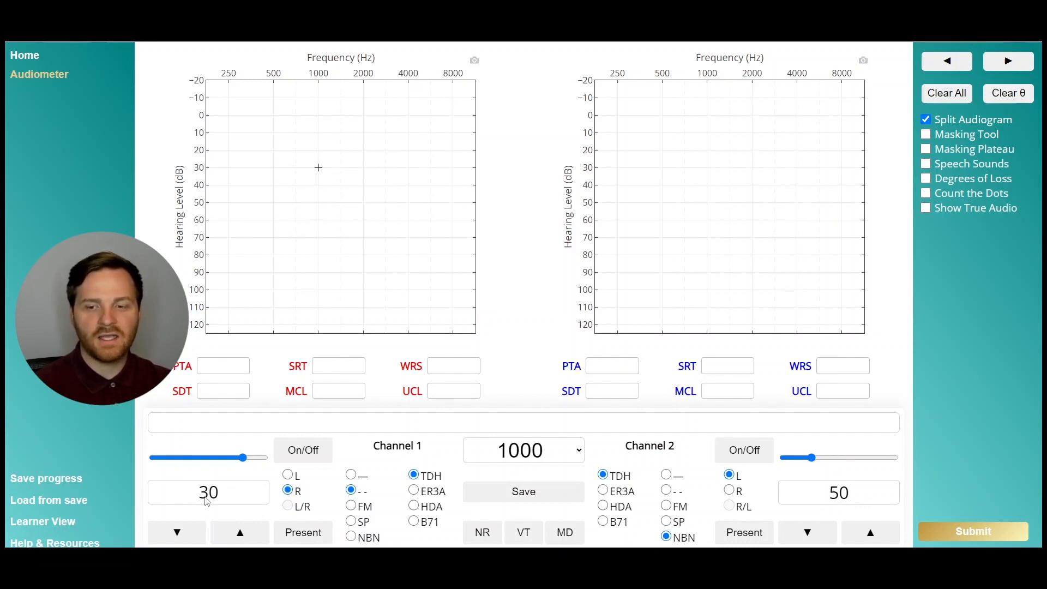
{"action": "mouse_move", "coordinate": [177, 533]}
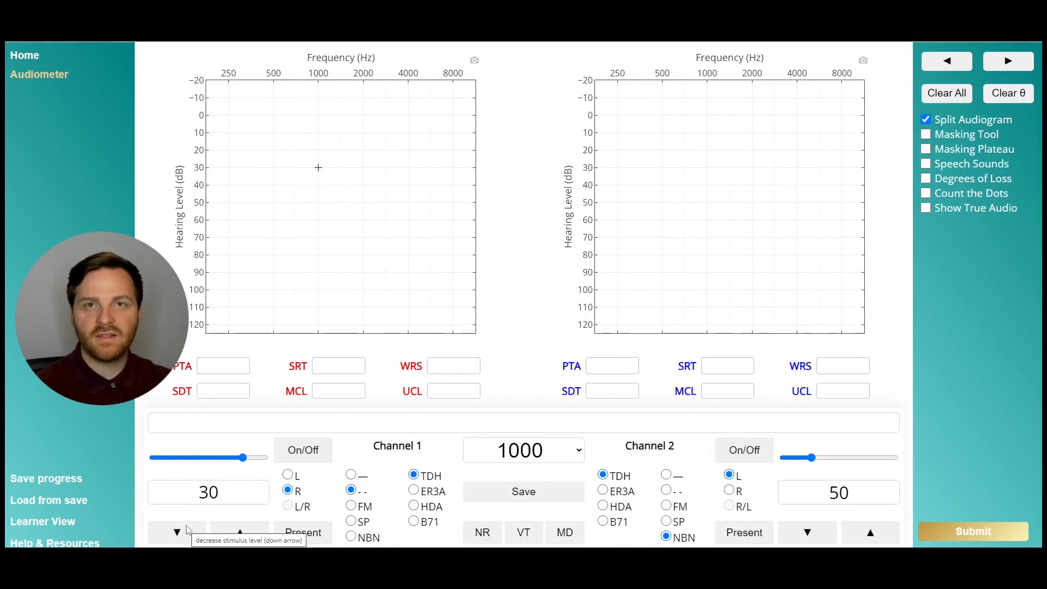
- Step the channel 2 narrowband-noise level down from 95 dB in 5 dB decrements
{"action": "left_click", "coordinate": [176, 533]}
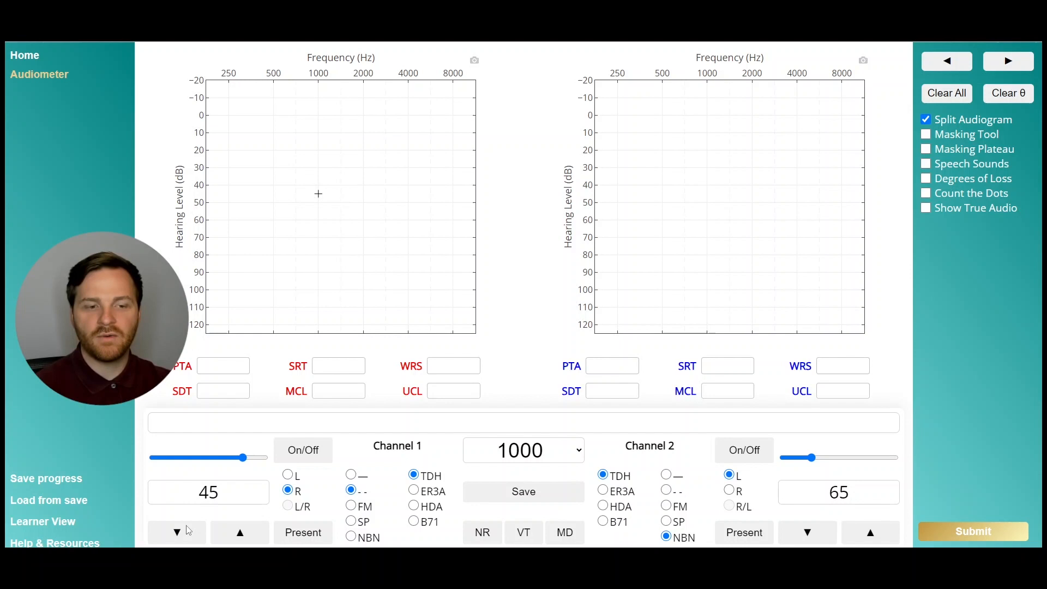
{"action": "left_click", "coordinate": [871, 532]}
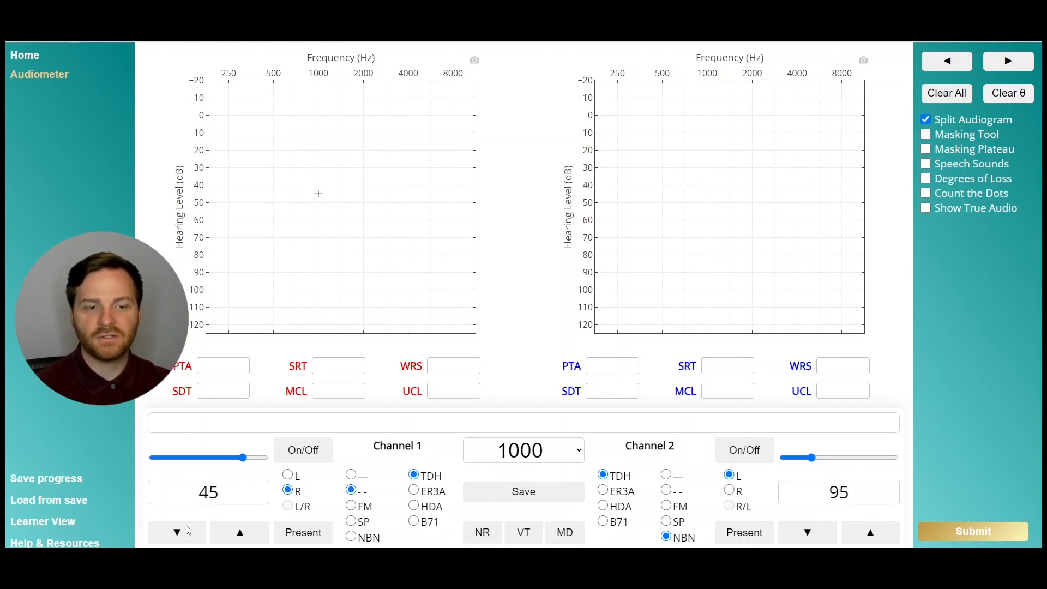
{"action": "left_click", "coordinate": [808, 533]}
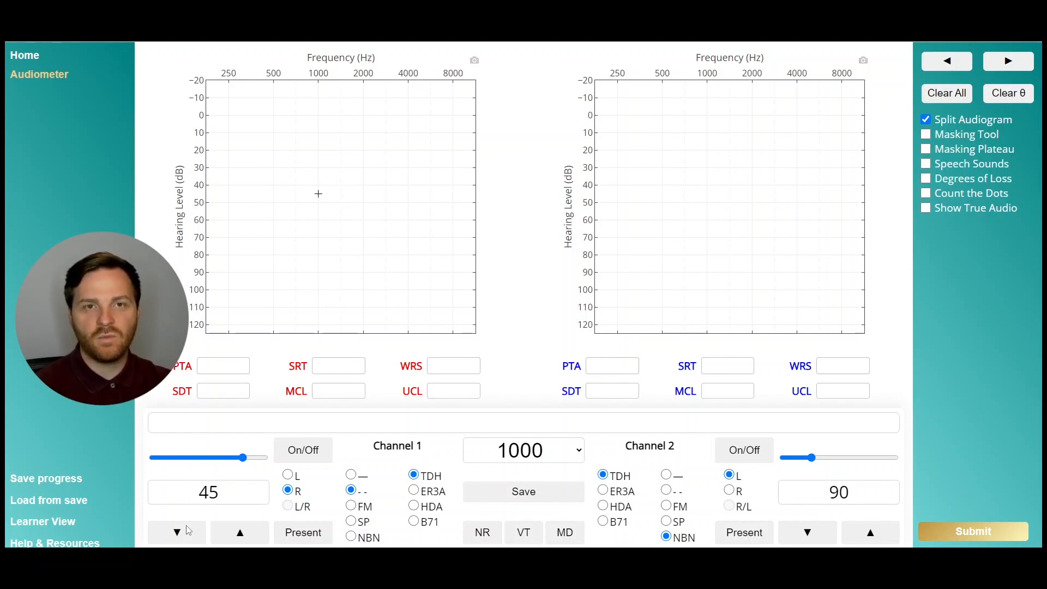
{"action": "left_click", "coordinate": [807, 532]}
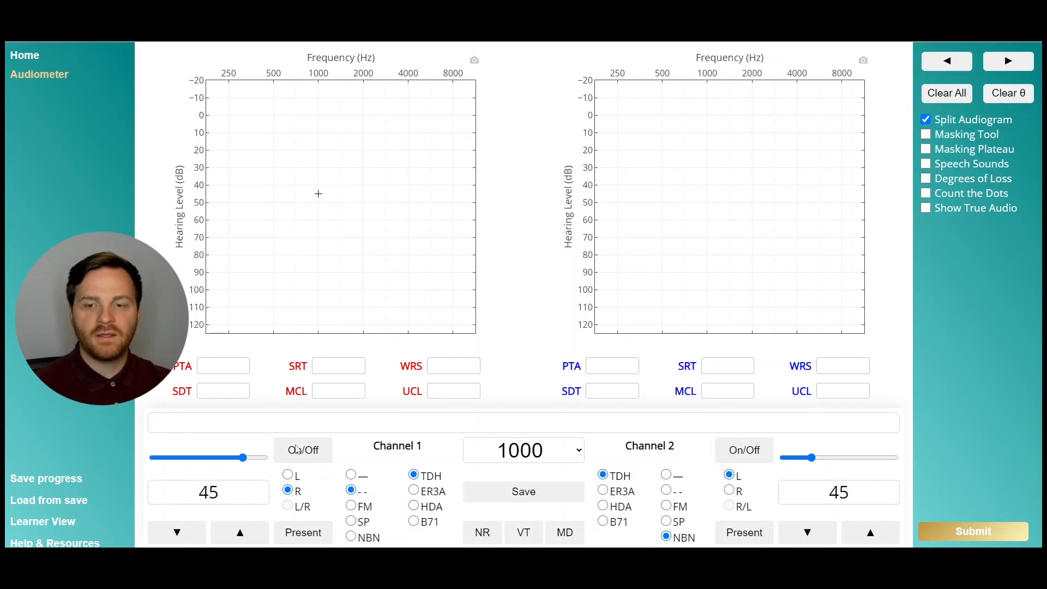
{"action": "mouse_move", "coordinate": [303, 449]}
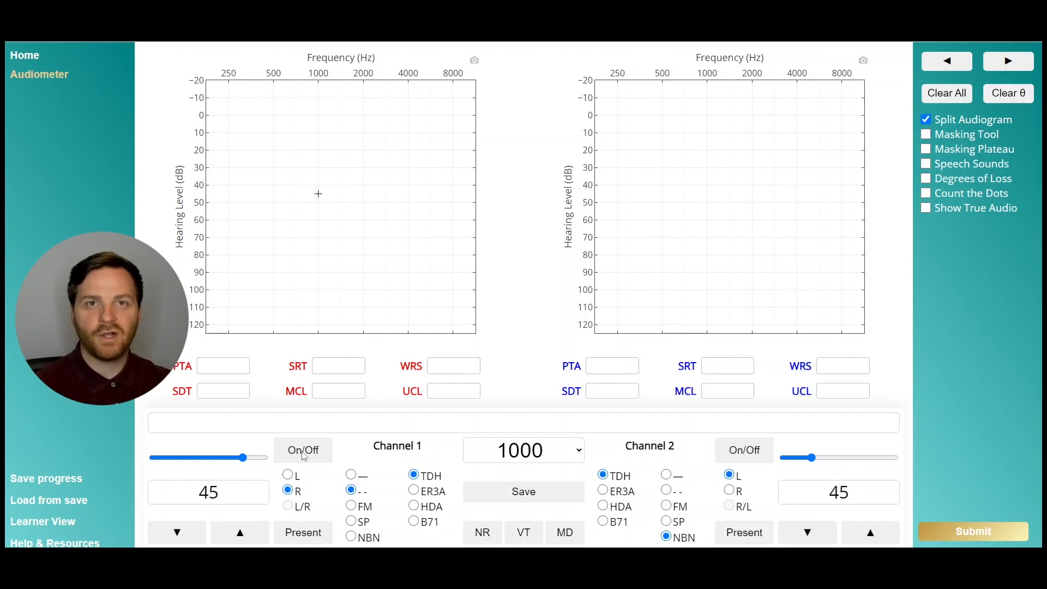
{"action": "mouse_move", "coordinate": [633, 472]}
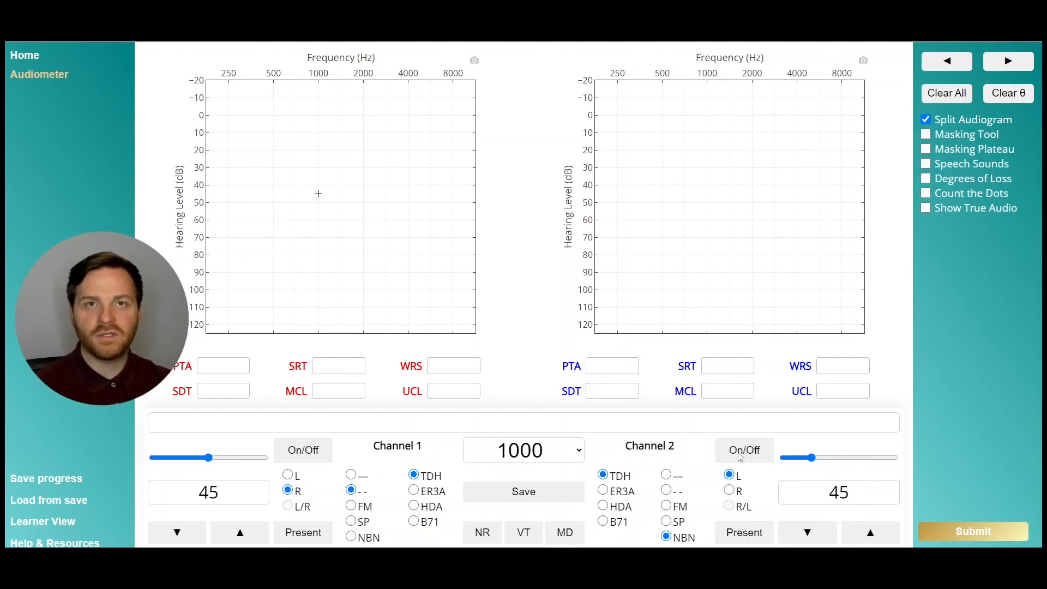
- Switch channel 2 on to mark 45 dB at 1000 Hz on the left-ear audiogram
{"action": "left_click", "coordinate": [744, 532]}
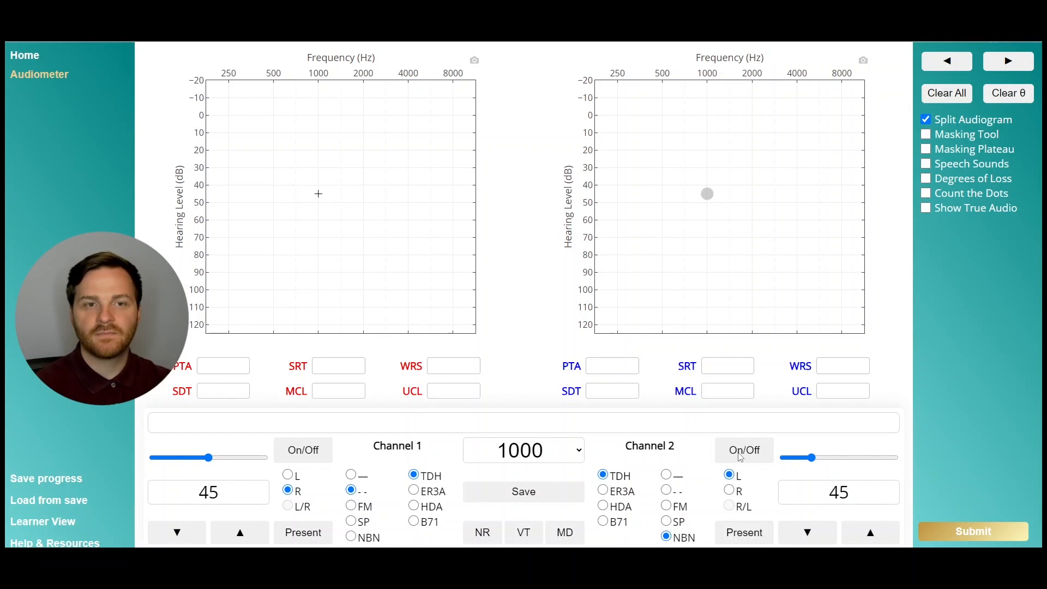
{"action": "mouse_move", "coordinate": [713, 202]}
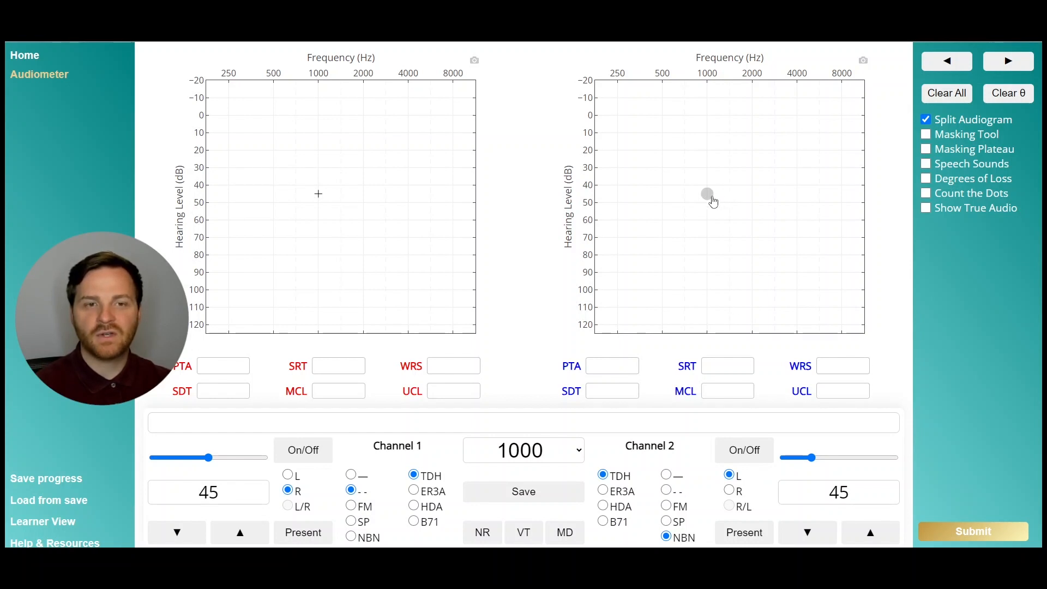
{"action": "mouse_move", "coordinate": [697, 196]}
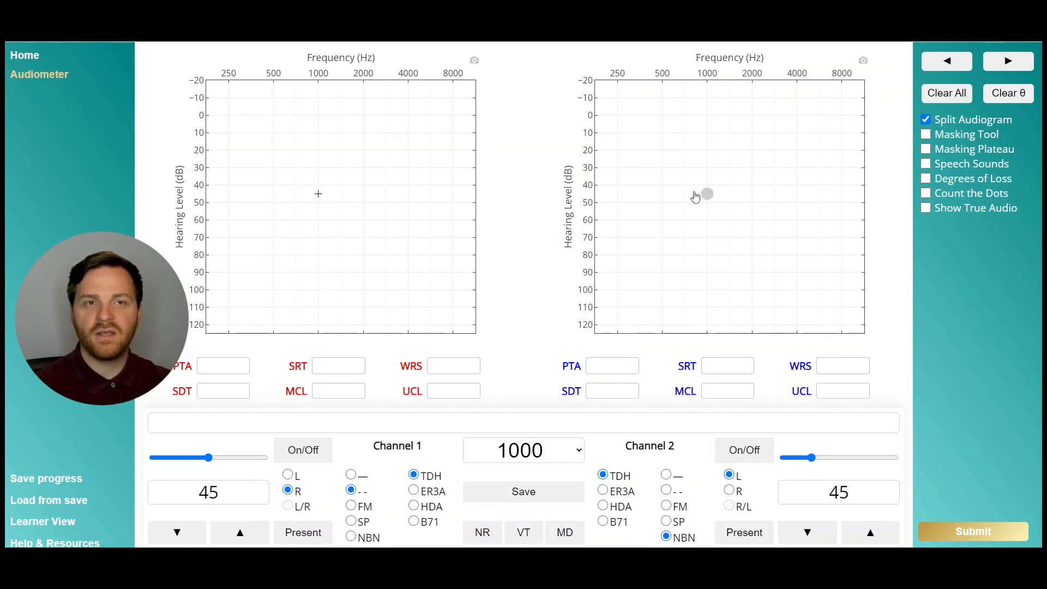
{"action": "mouse_move", "coordinate": [314, 460]}
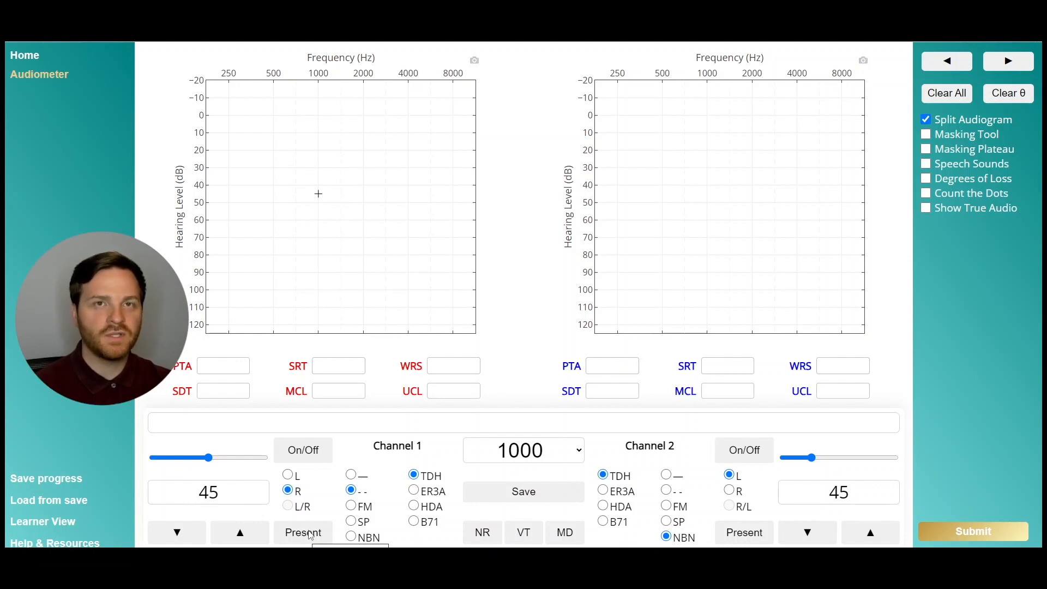
{"action": "mouse_move", "coordinate": [298, 540]}
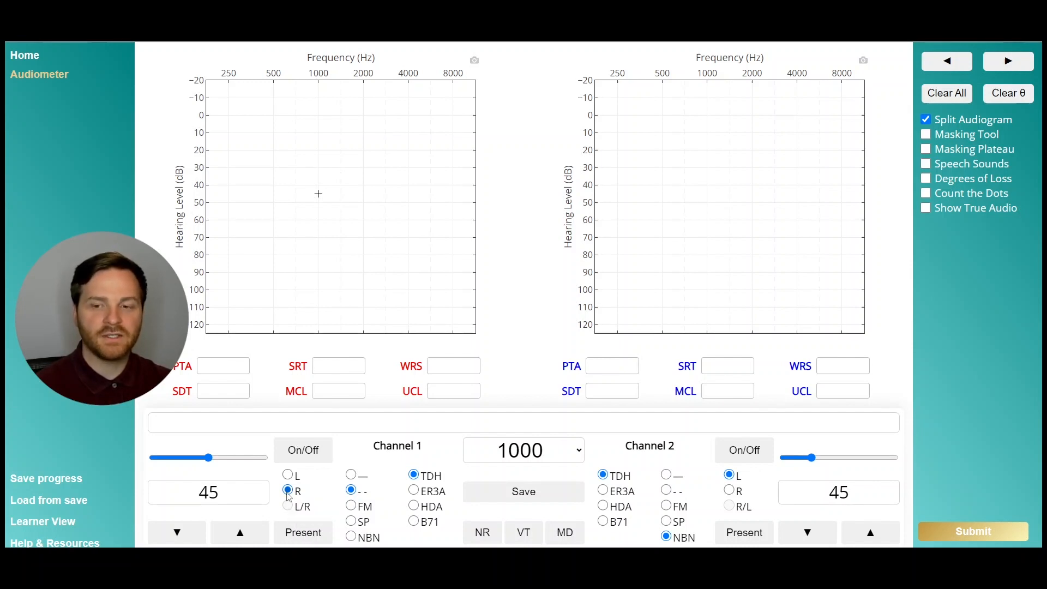
{"action": "left_click", "coordinate": [288, 474]}
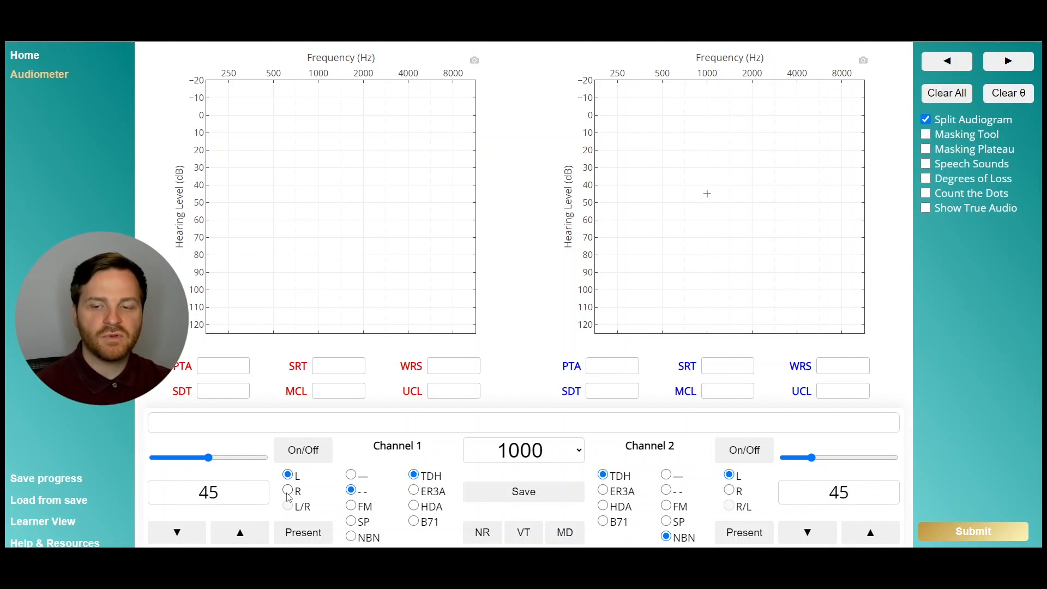
{"action": "left_click", "coordinate": [287, 491]}
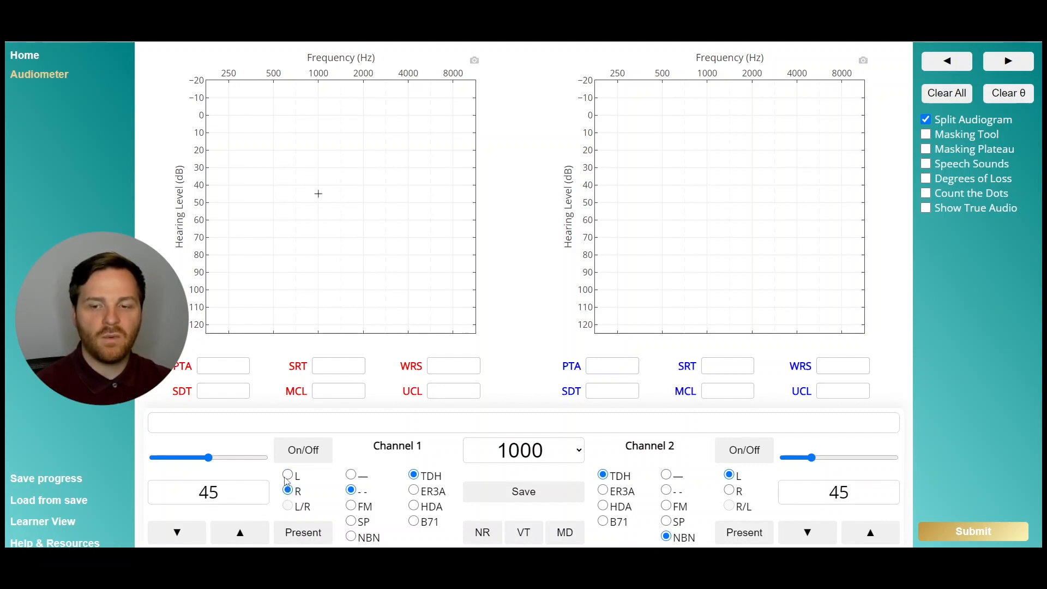
{"action": "left_click", "coordinate": [287, 474]}
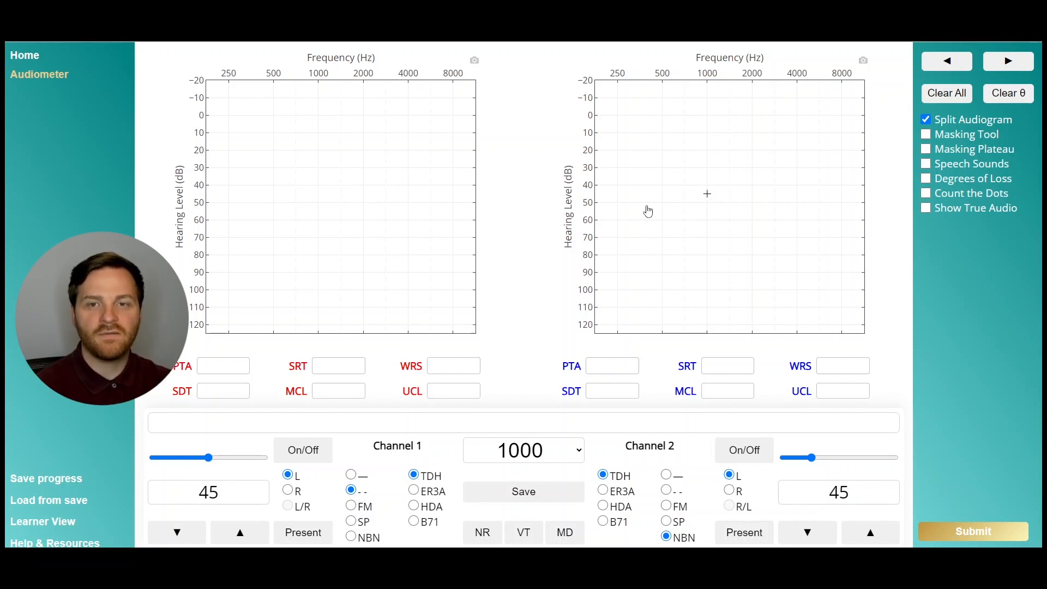
{"action": "left_click", "coordinate": [288, 491]}
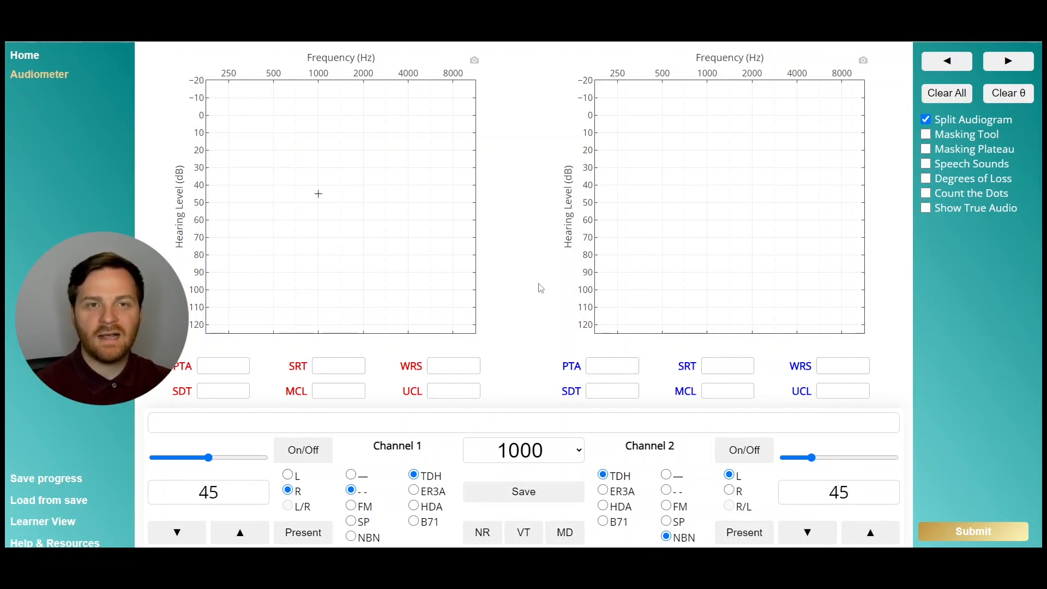
{"action": "mouse_move", "coordinate": [520, 283]}
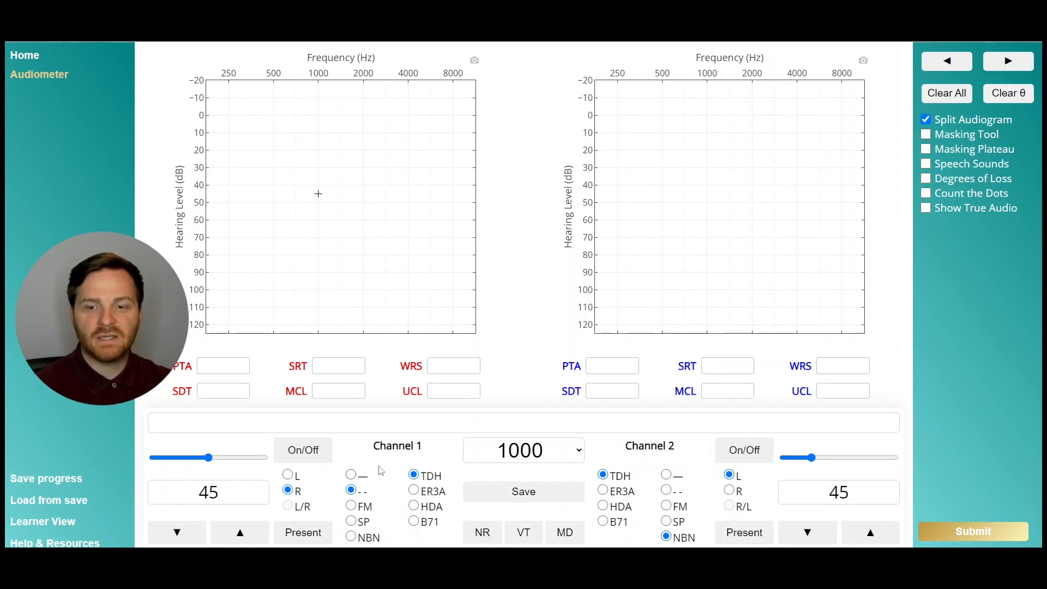
- Cycle channel 1 through continuous, pulsed and FM warble tones, ending on a speech stimulus
{"action": "left_click", "coordinate": [351, 474]}
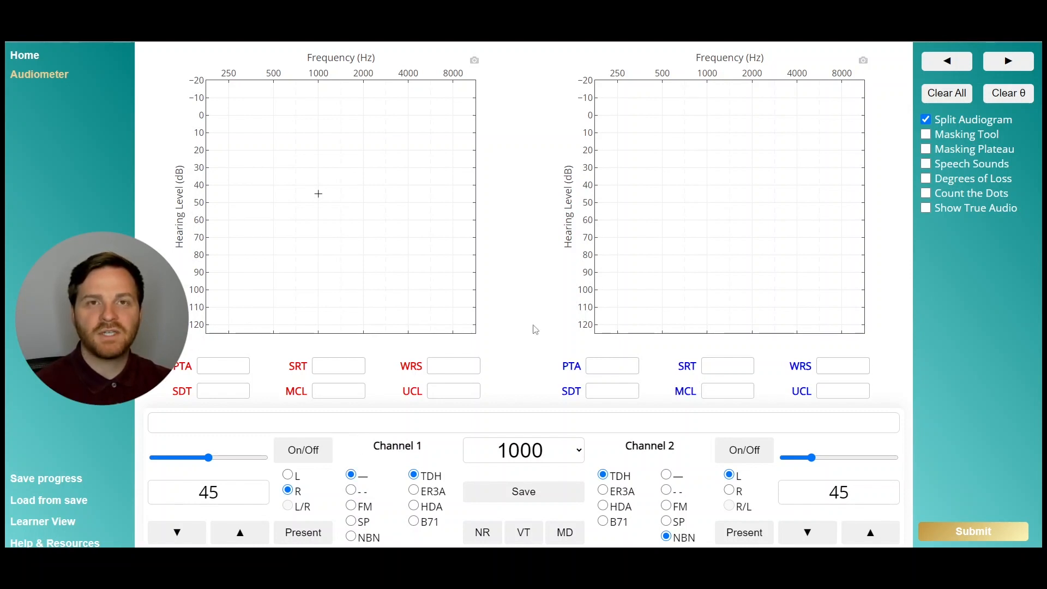
{"action": "mouse_move", "coordinate": [525, 327]}
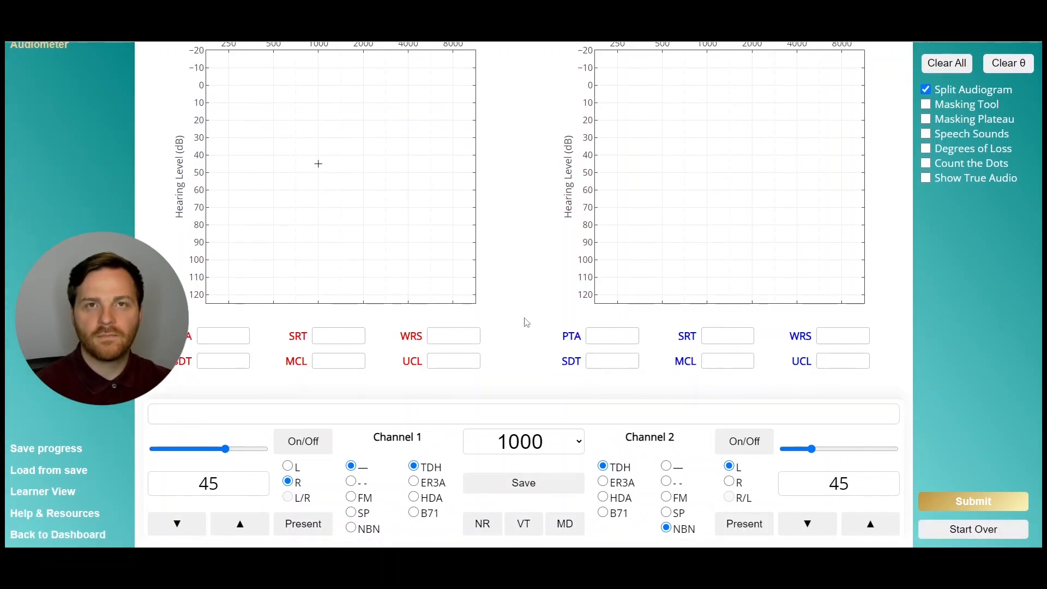
{"action": "mouse_move", "coordinate": [350, 482]}
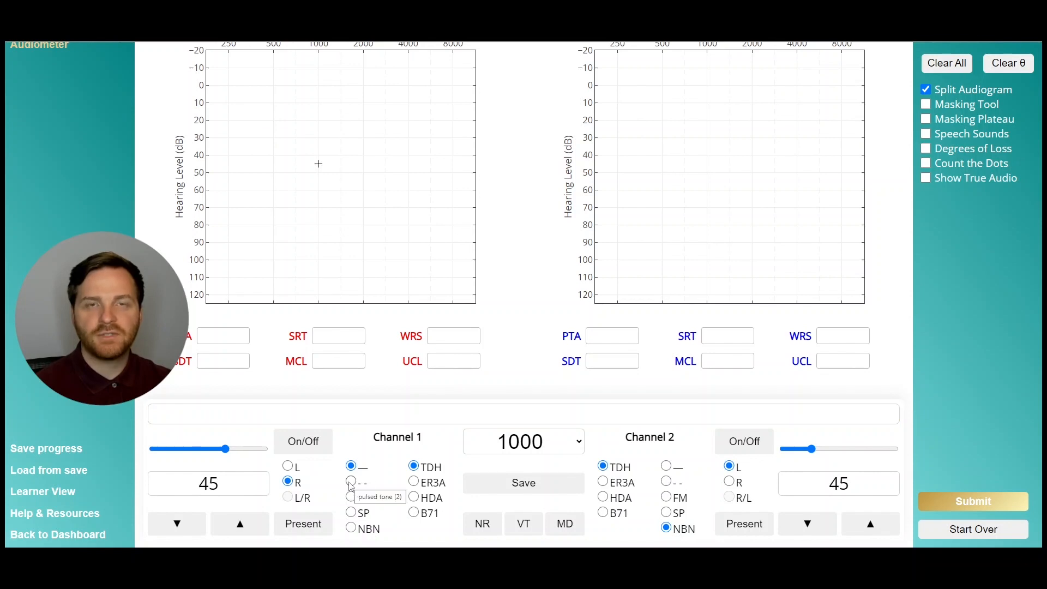
{"action": "left_click", "coordinate": [352, 482]}
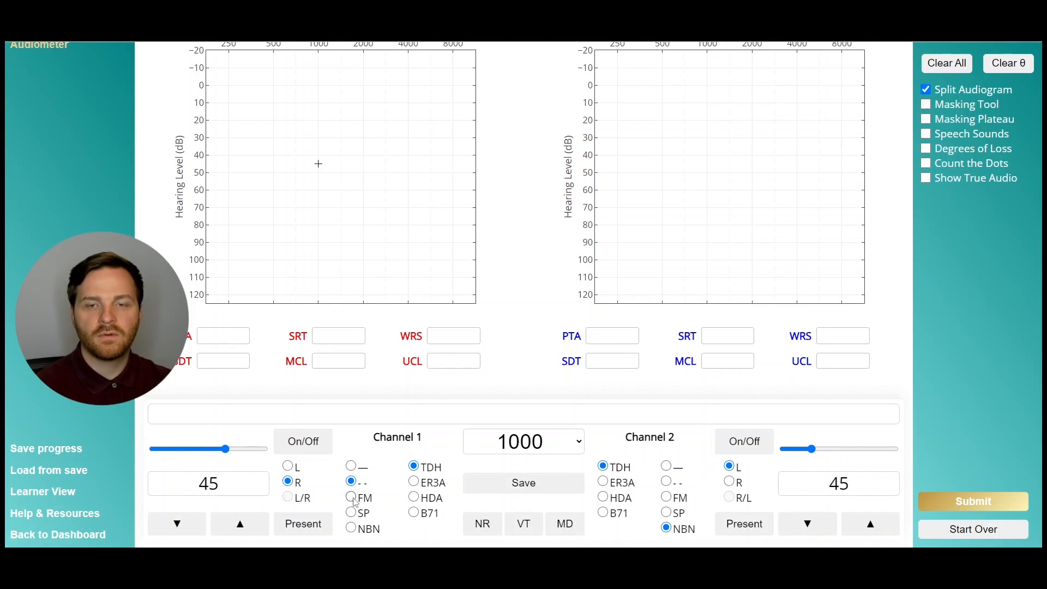
{"action": "left_click", "coordinate": [352, 498]}
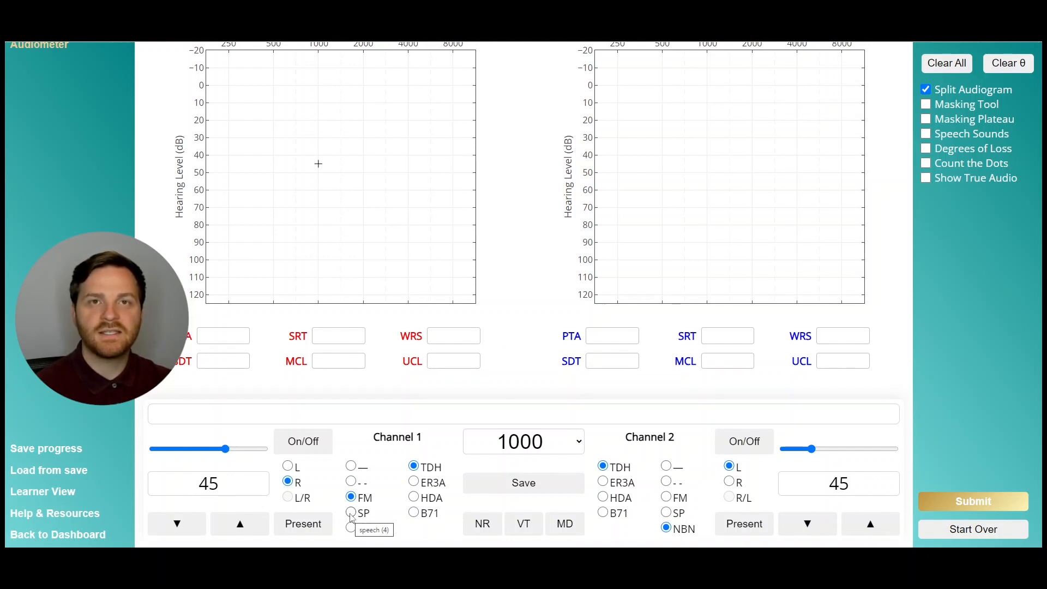
{"action": "left_click", "coordinate": [351, 513]}
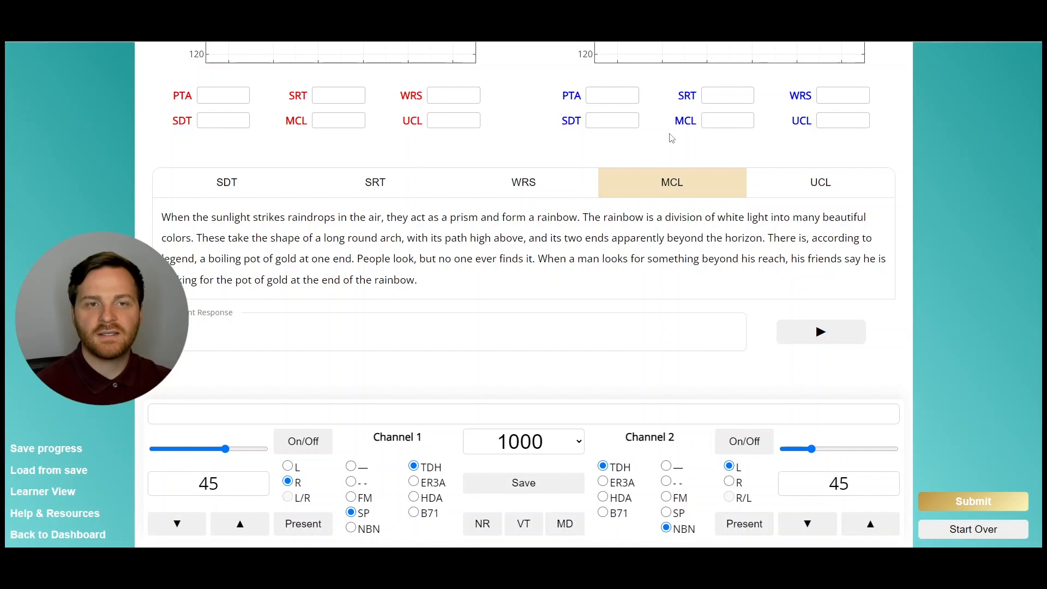
{"action": "mouse_move", "coordinate": [535, 324]}
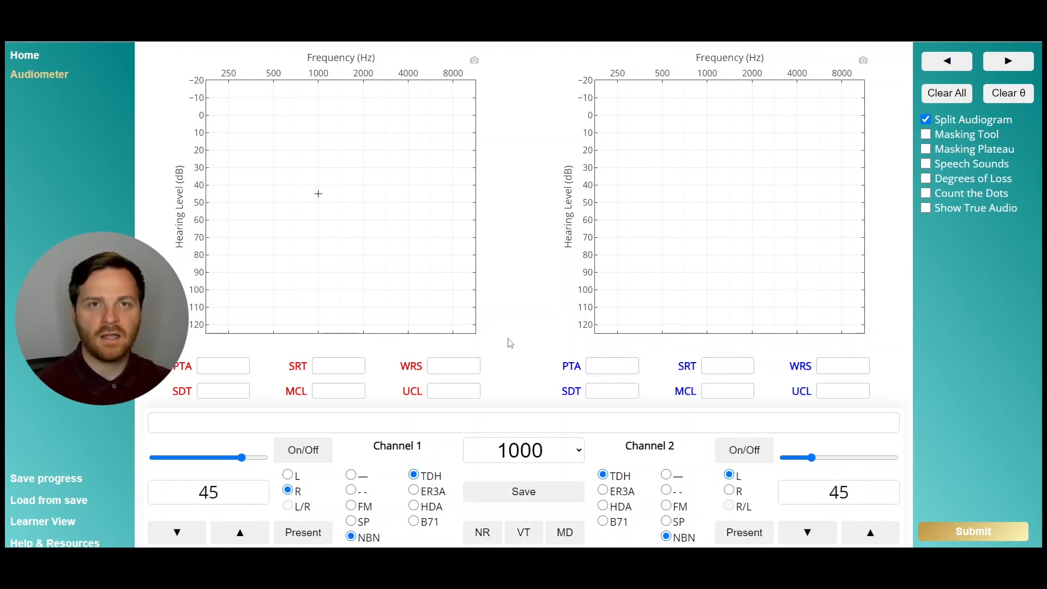
{"action": "mouse_move", "coordinate": [414, 475]}
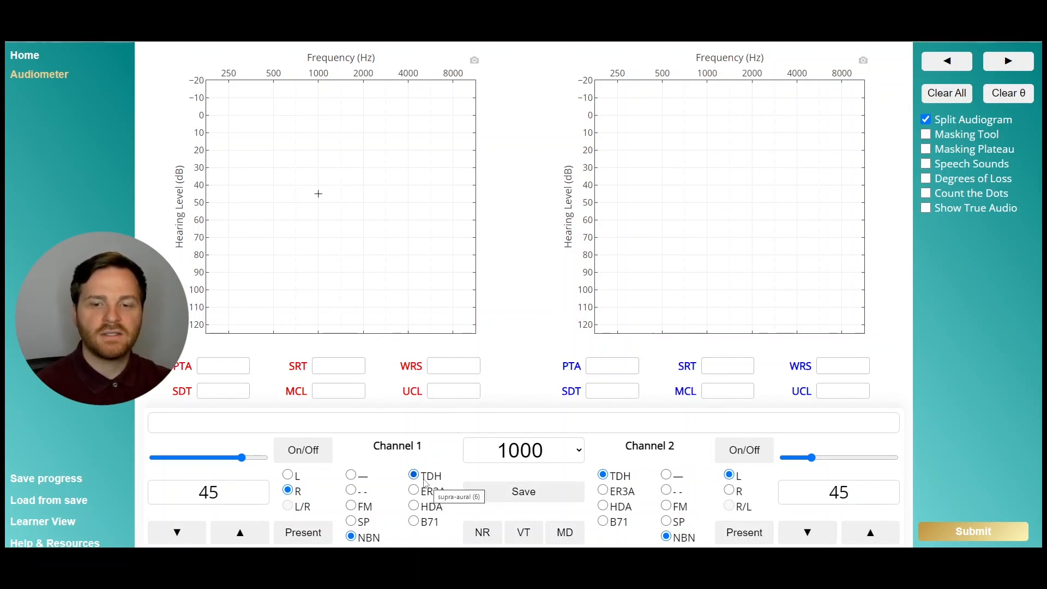
{"action": "mouse_move", "coordinate": [428, 463]}
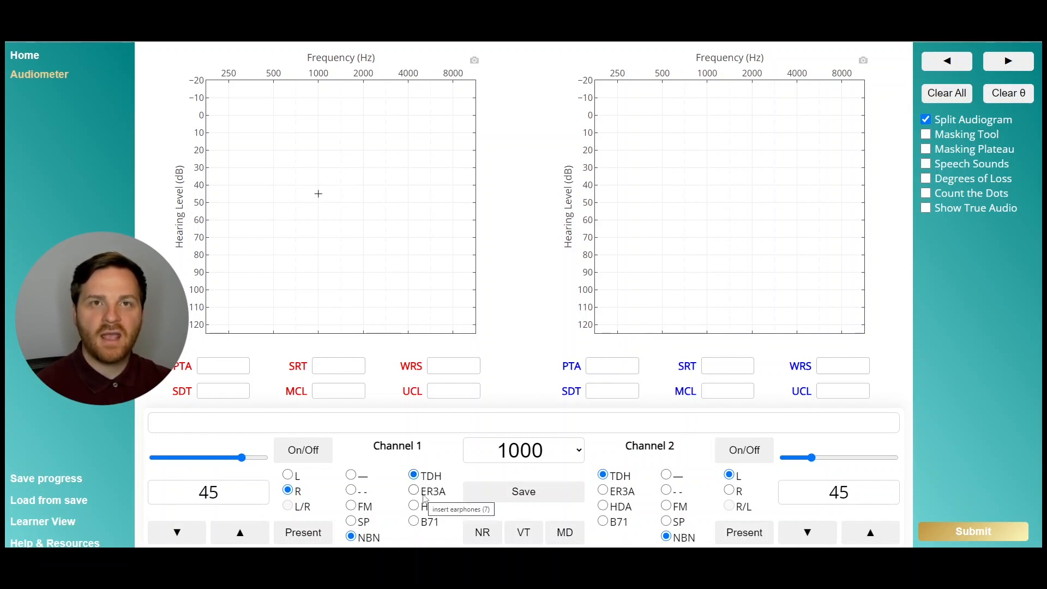
- Move channel 1's transducer from ER3A inserts through HDA headphones to the B71 bone oscillator
{"action": "left_click", "coordinate": [413, 491]}
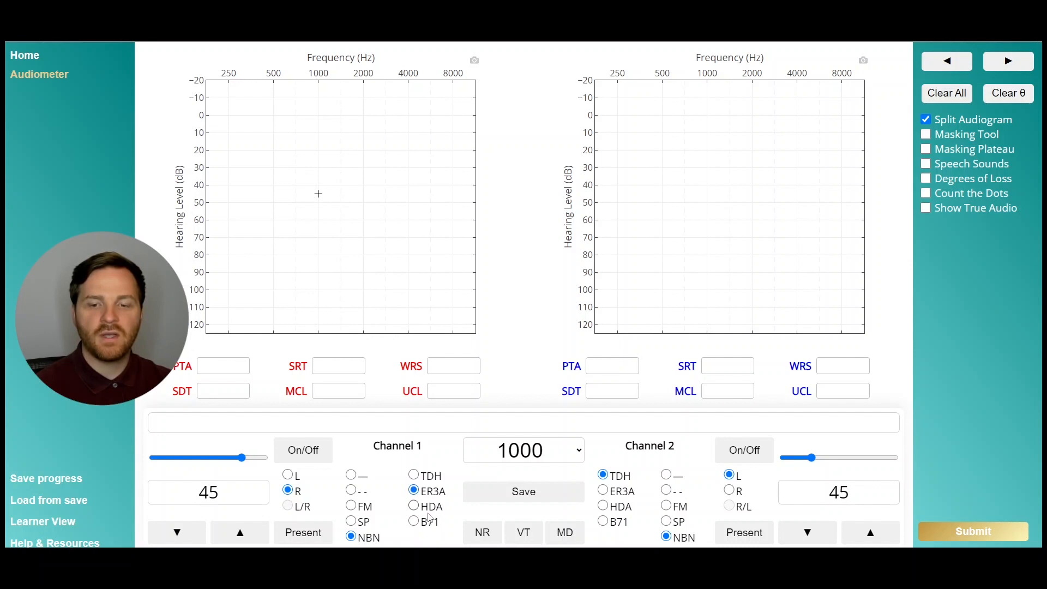
{"action": "left_click", "coordinate": [413, 506]}
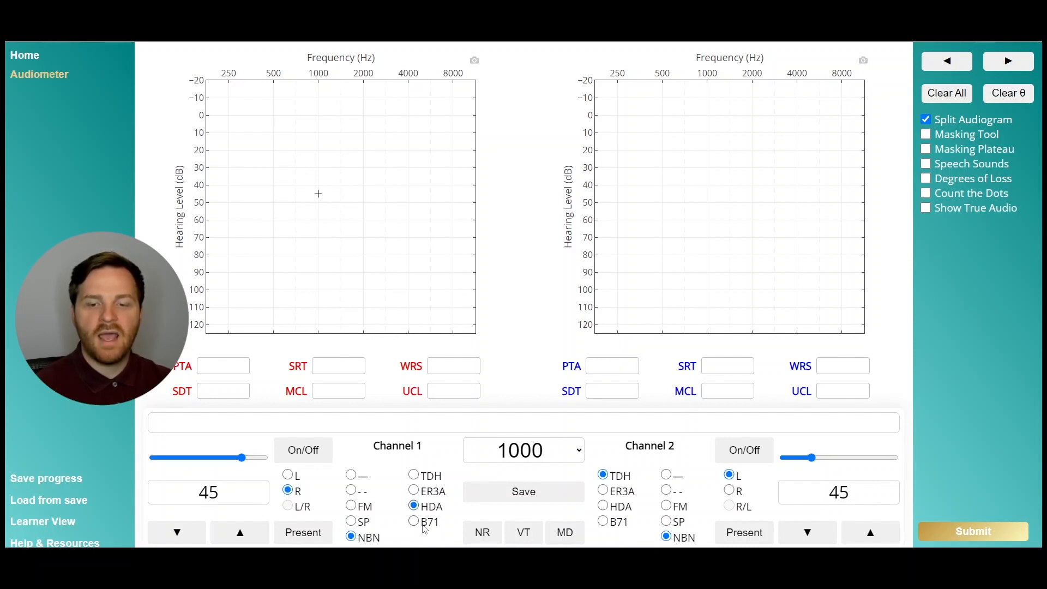
{"action": "left_click", "coordinate": [413, 521]}
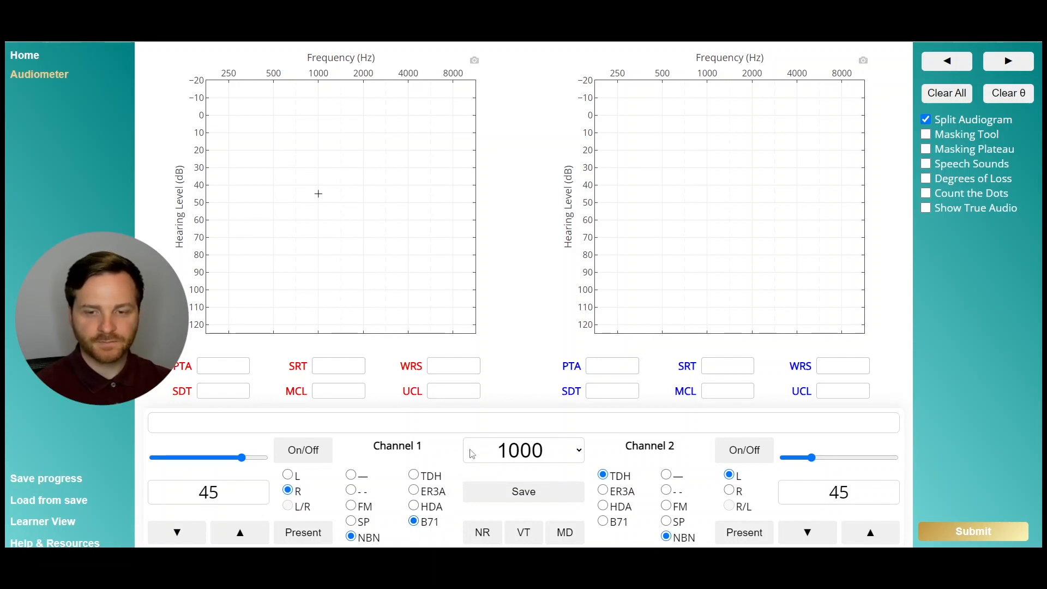
{"action": "mouse_move", "coordinate": [430, 506]}
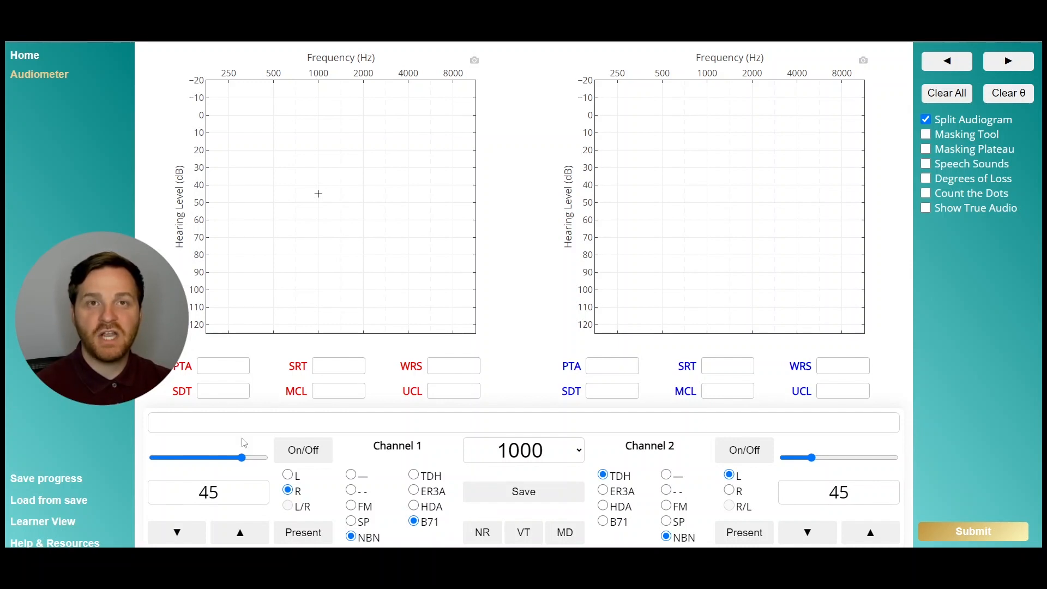
{"action": "mouse_move", "coordinate": [296, 436]}
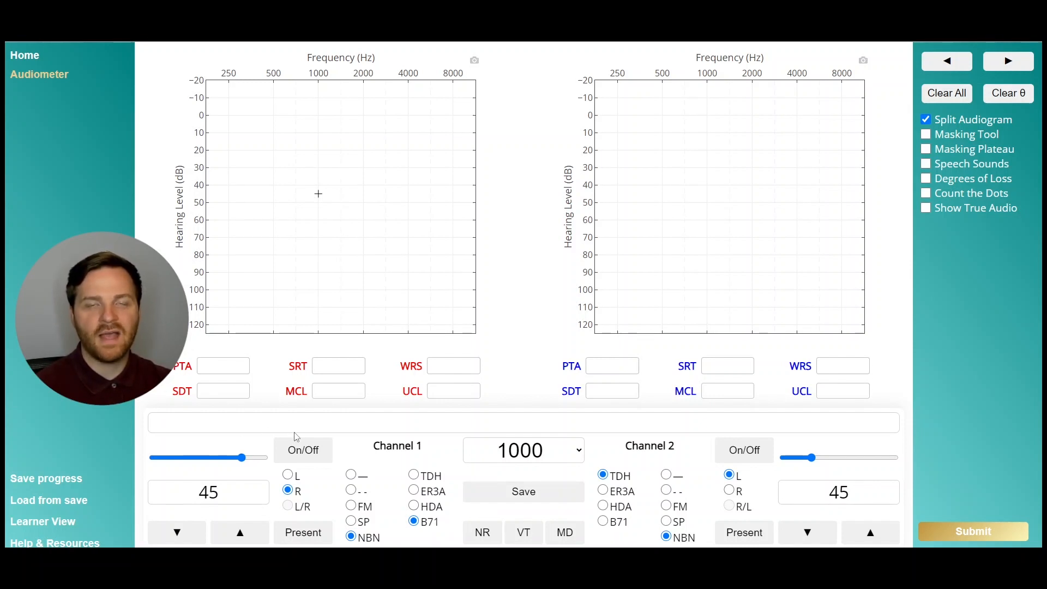
{"action": "mouse_move", "coordinate": [492, 342]}
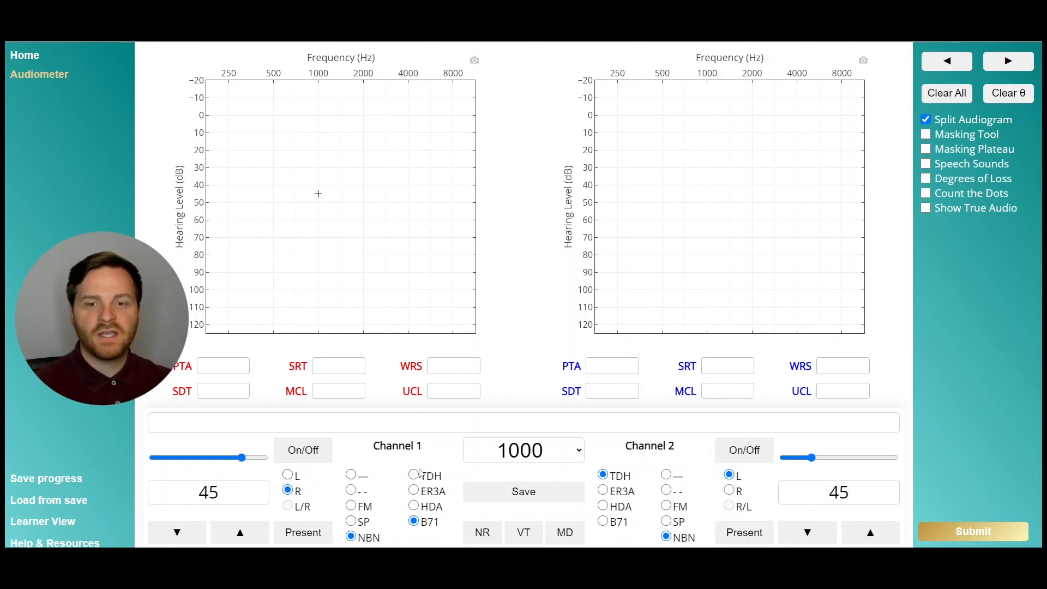
{"action": "left_click", "coordinate": [603, 475]}
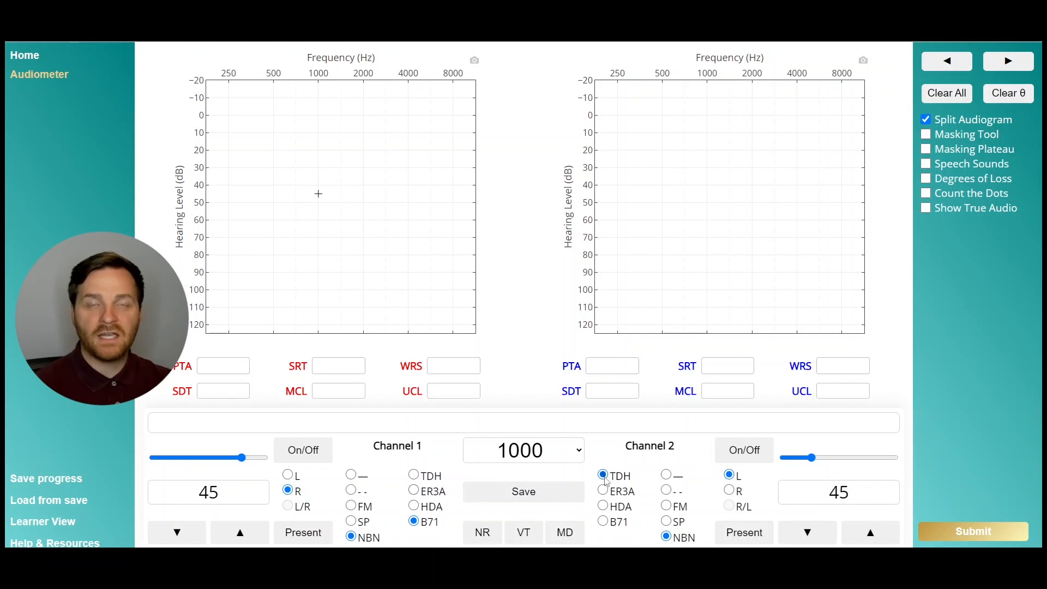
{"action": "mouse_move", "coordinate": [604, 476]}
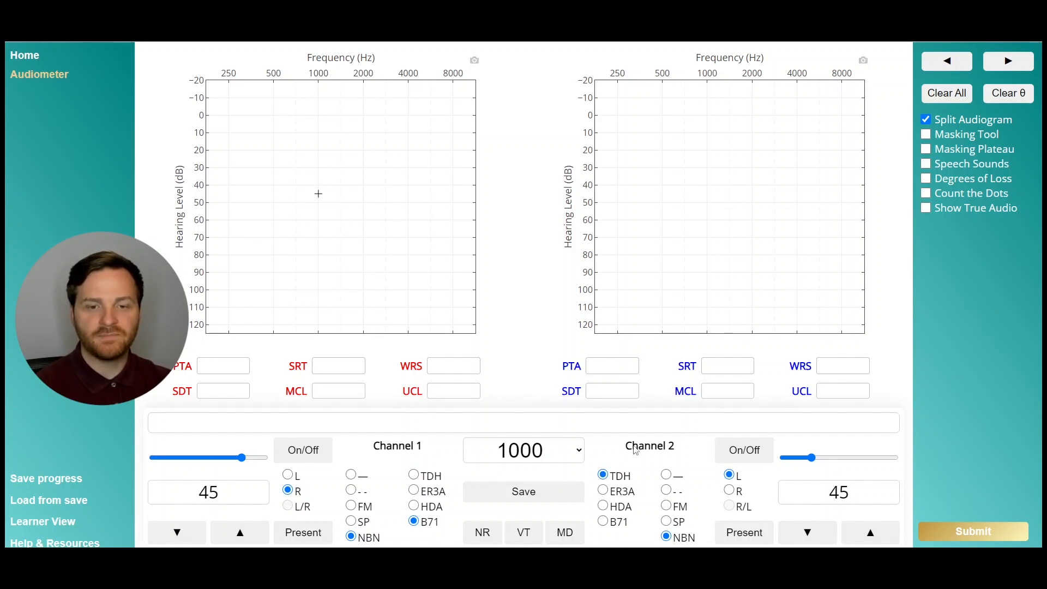
- Set the test frequency to 2000 Hz from the frequency list
{"action": "left_click", "coordinate": [522, 449]}
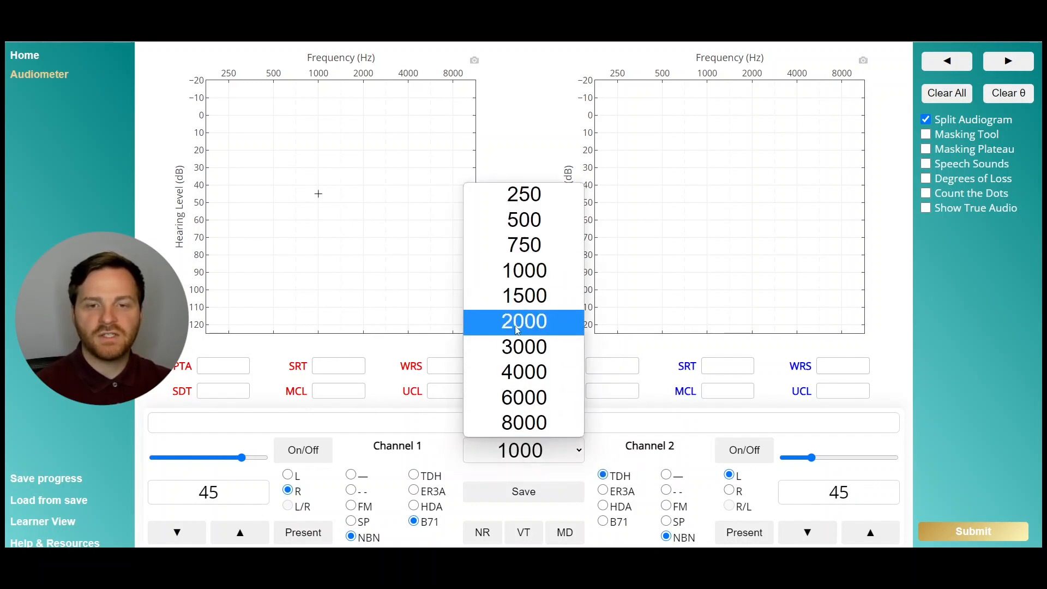
{"action": "left_click", "coordinate": [523, 320]}
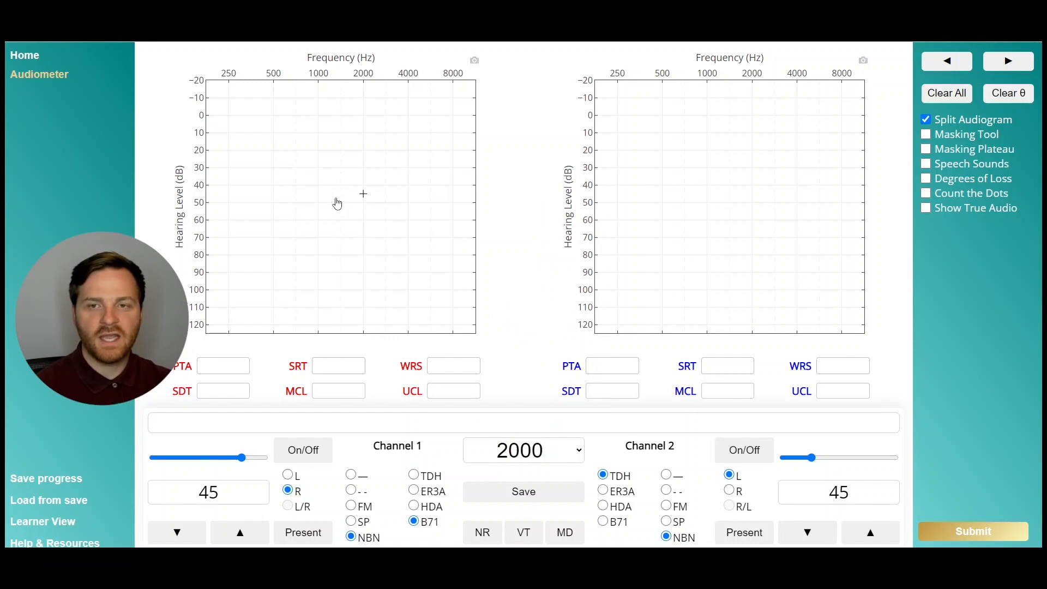
{"action": "mouse_move", "coordinate": [365, 197]}
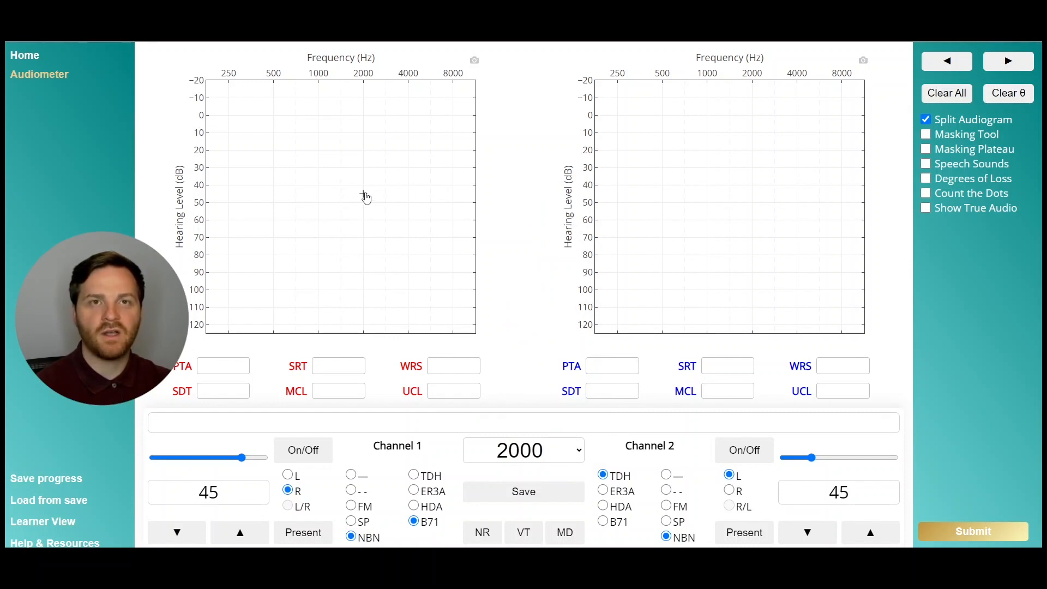
{"action": "mouse_move", "coordinate": [514, 199]}
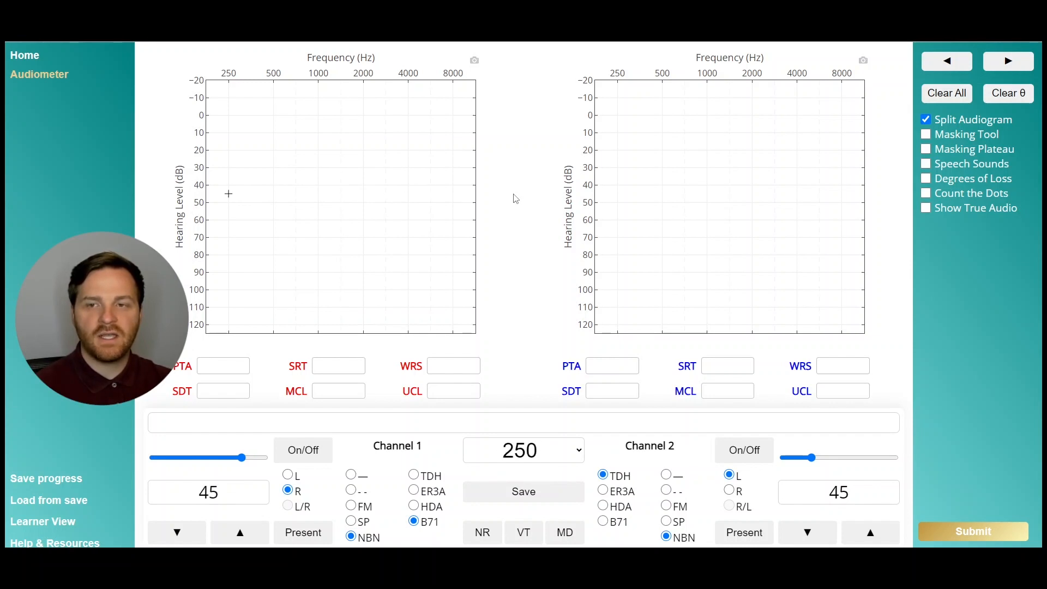
{"action": "mouse_move", "coordinate": [524, 492]}
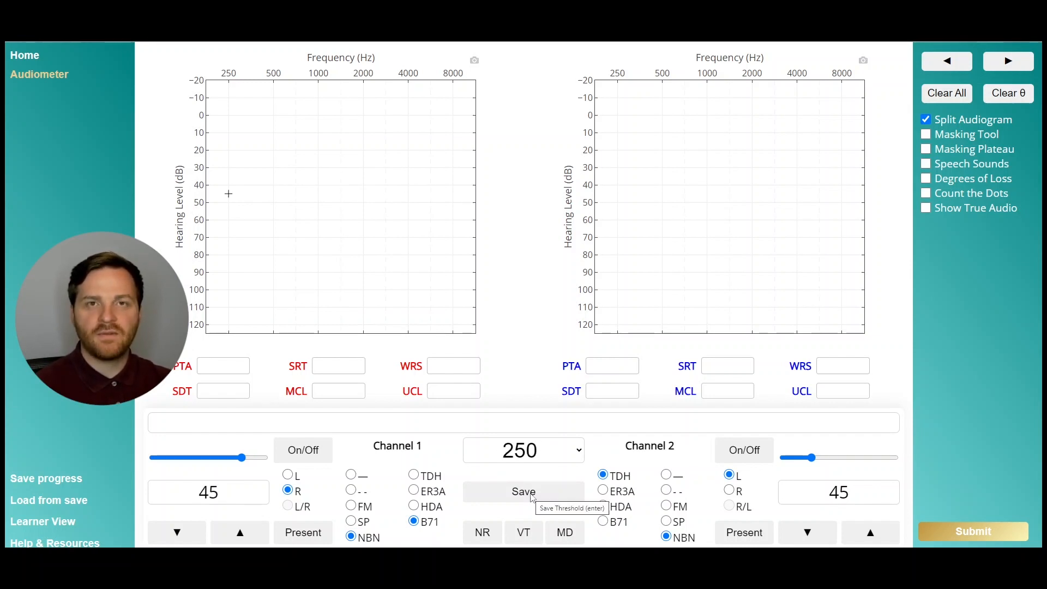
- Save the right-ear B71 bone-conduction threshold of 45 dB at 250 Hz
{"action": "left_click", "coordinate": [524, 492]}
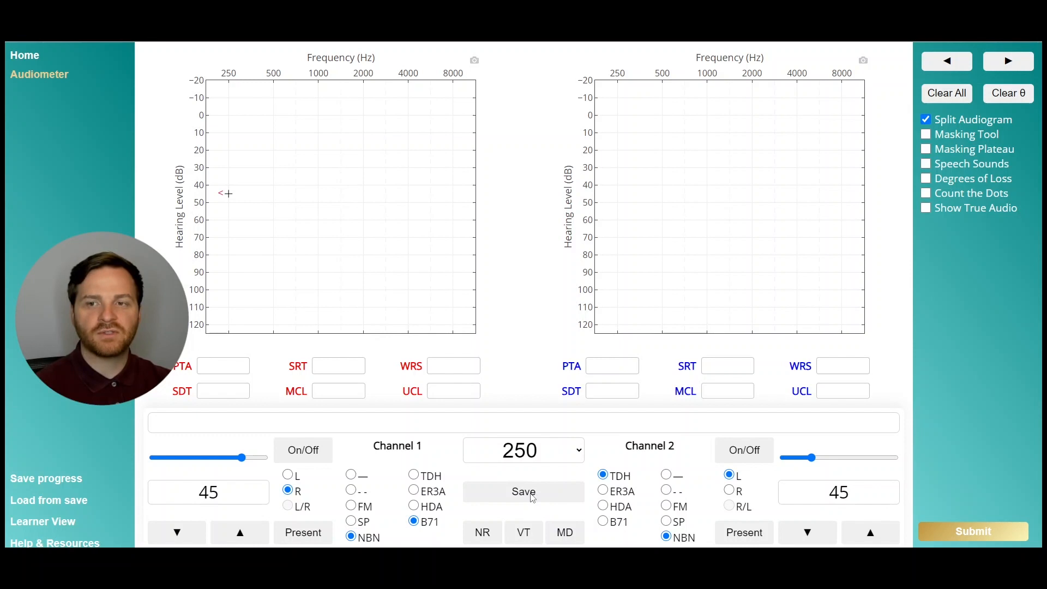
{"action": "mouse_move", "coordinate": [523, 492]}
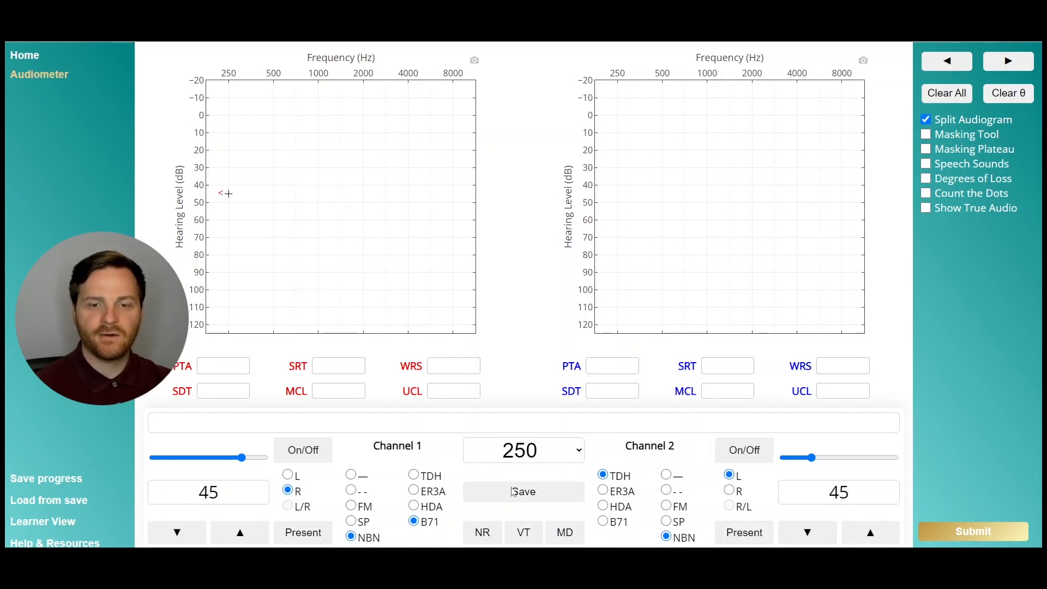
{"action": "mouse_move", "coordinate": [523, 492]}
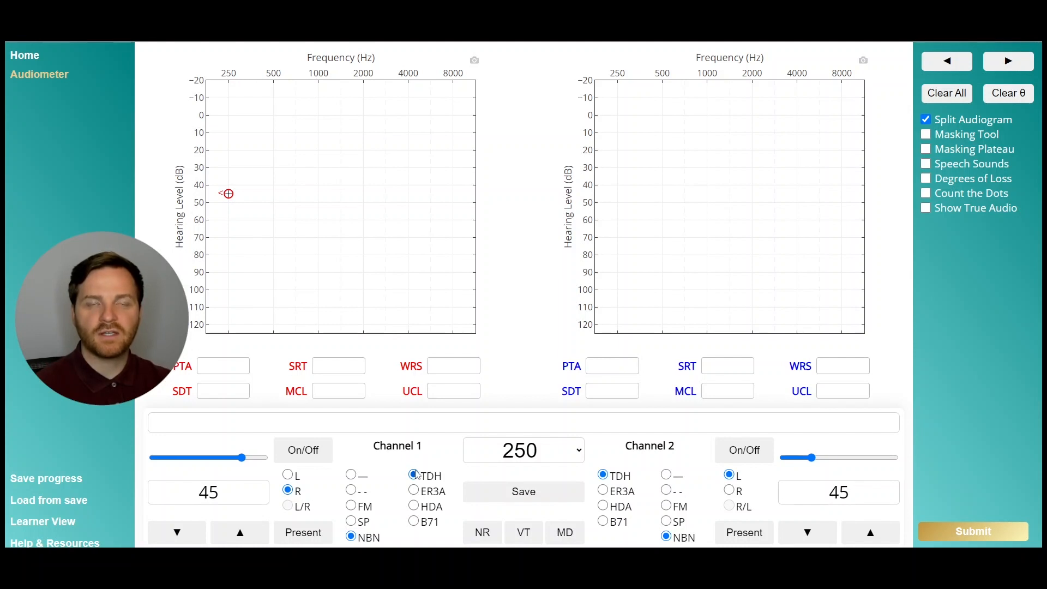
{"action": "mouse_move", "coordinate": [414, 475]}
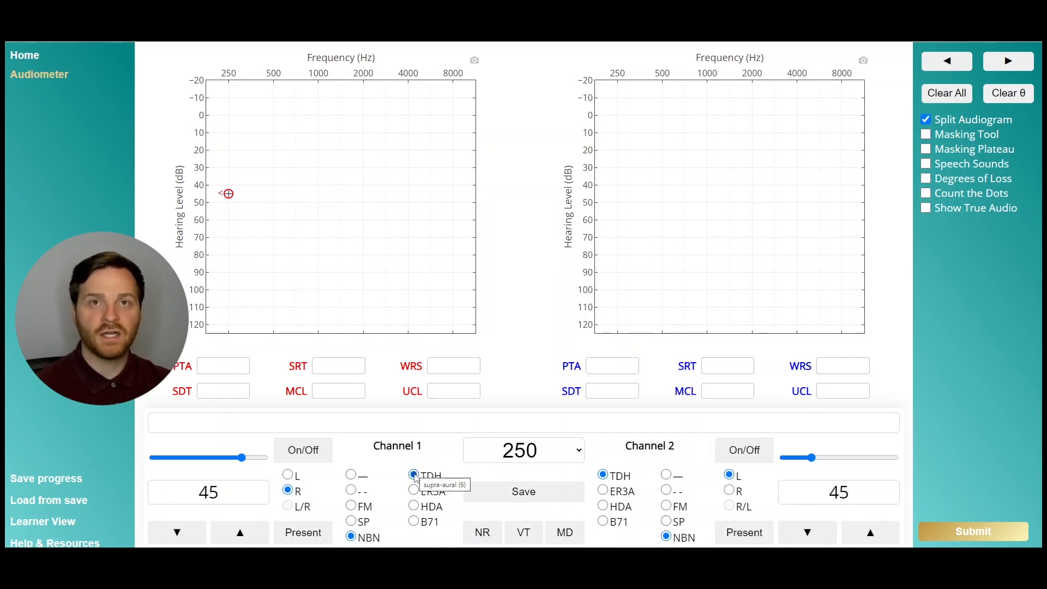
{"action": "mouse_move", "coordinate": [520, 290]}
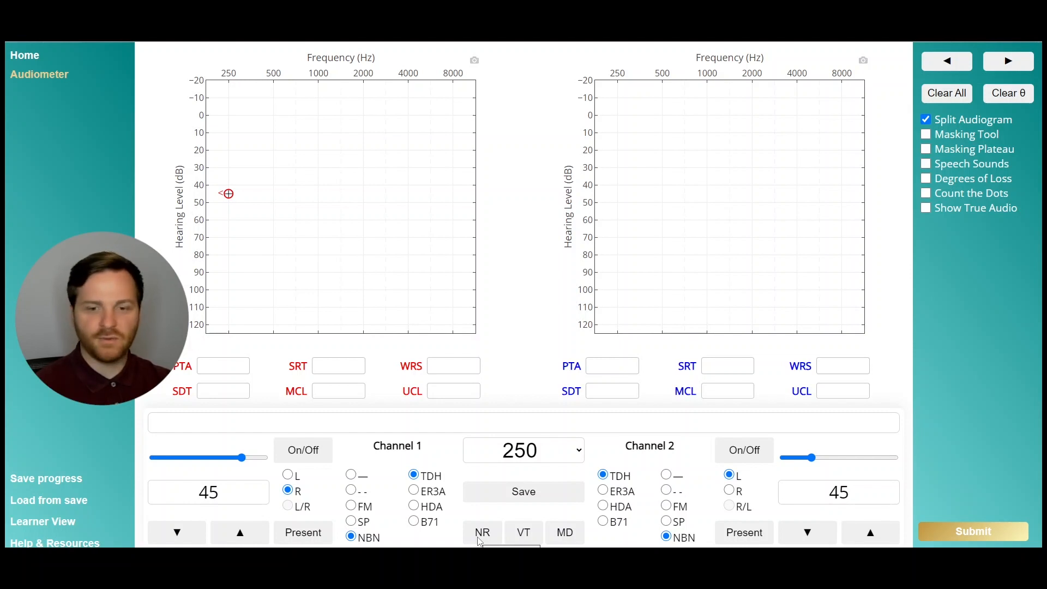
{"action": "mouse_move", "coordinate": [517, 540]}
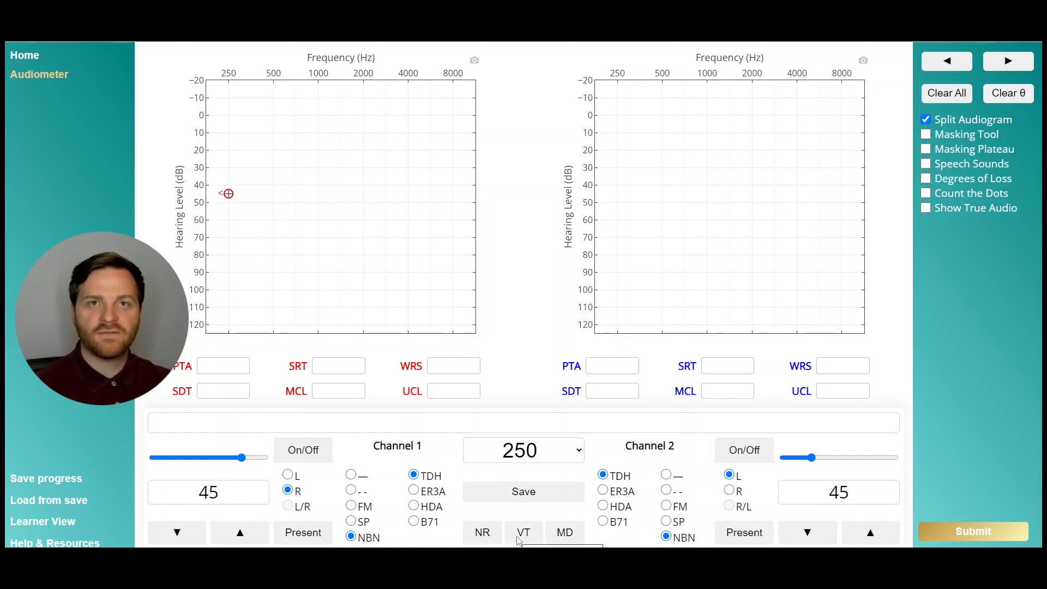